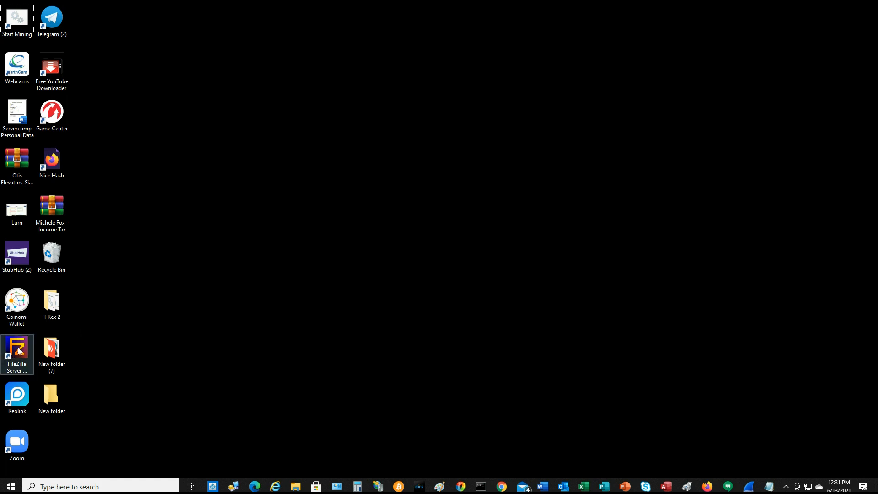
- Launch FileZilla Server and connect to localhost on port 14147
double_click(17, 350)
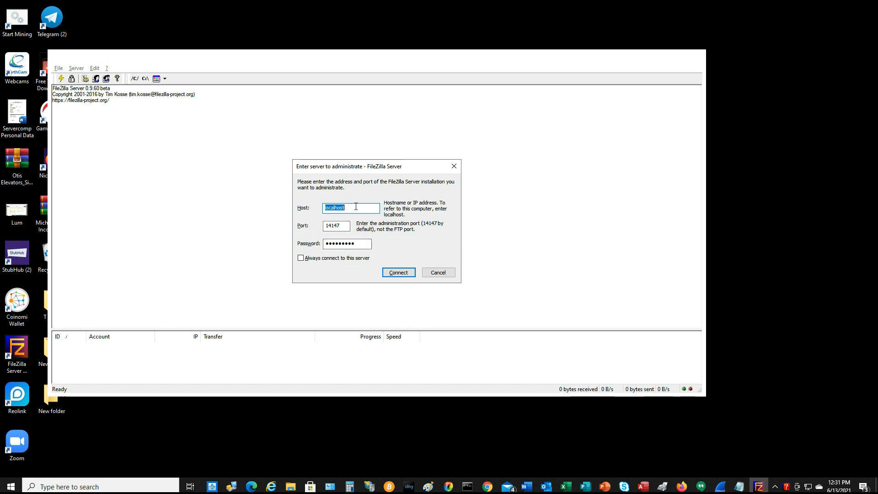
mouse_move(319, 222)
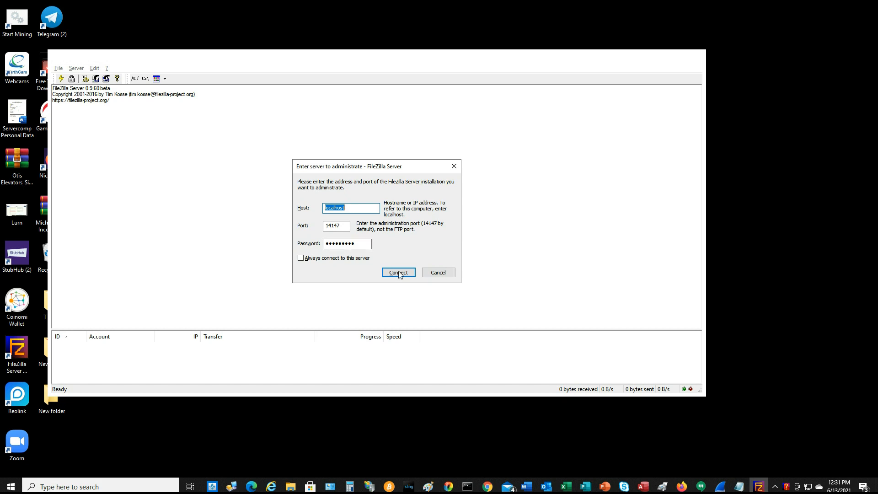
left_click(398, 273)
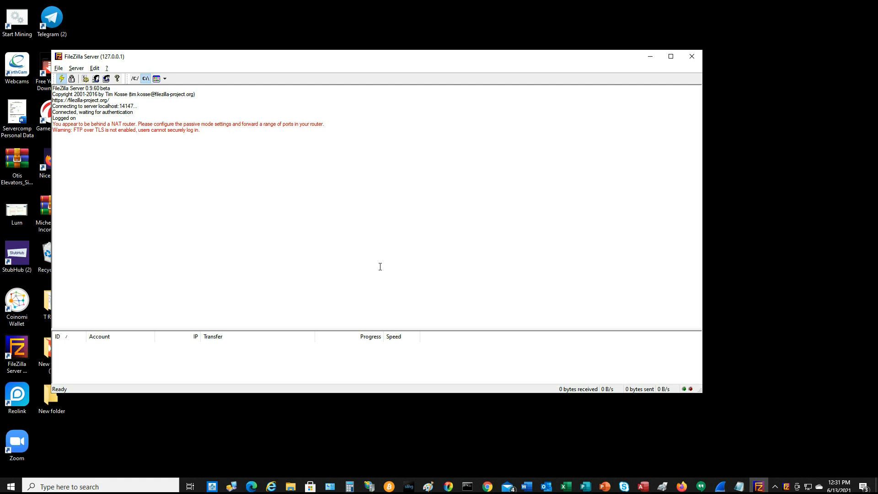
- Set the passive mode custom port range to 13001–65535 and apply the settings
left_click(94, 68)
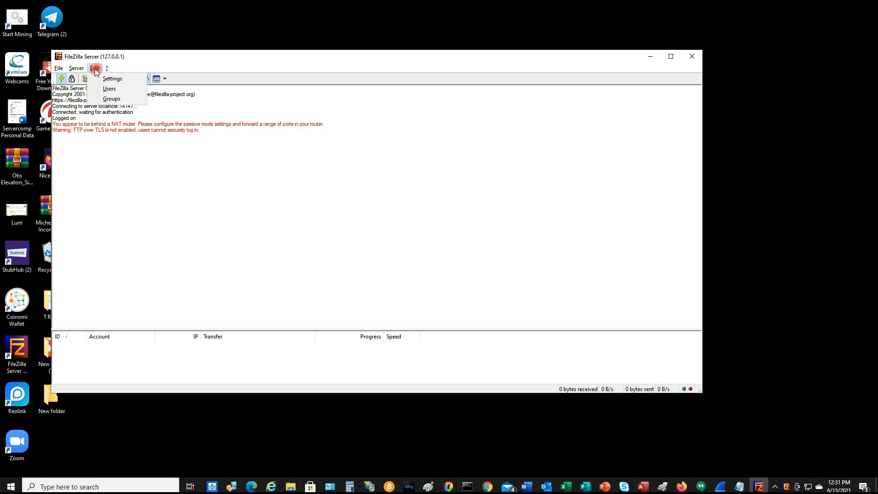
left_click(112, 78)
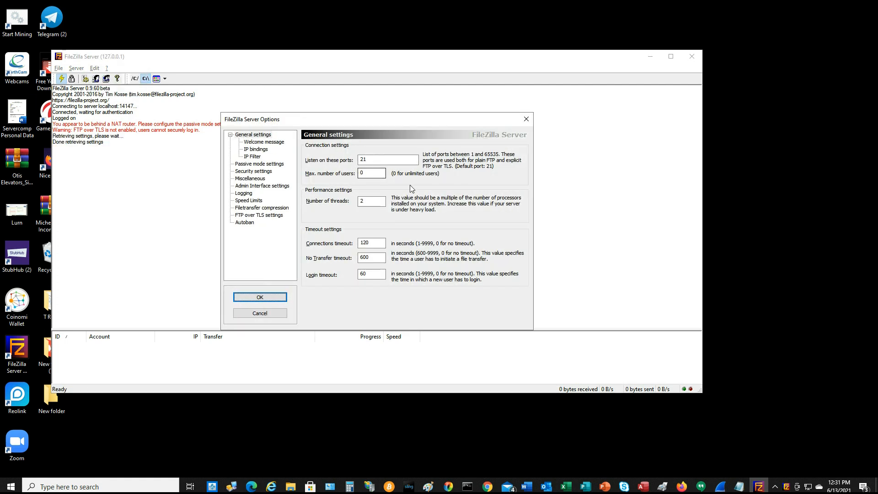
left_click(258, 163)
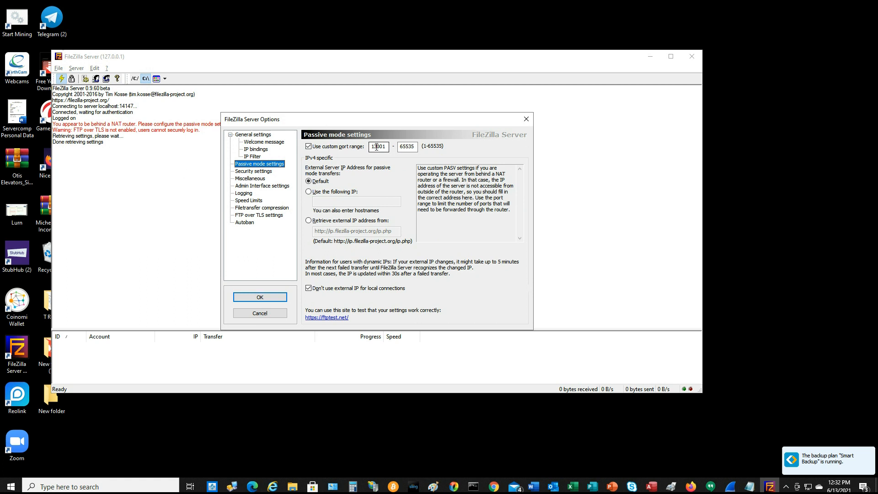
left_click(407, 146)
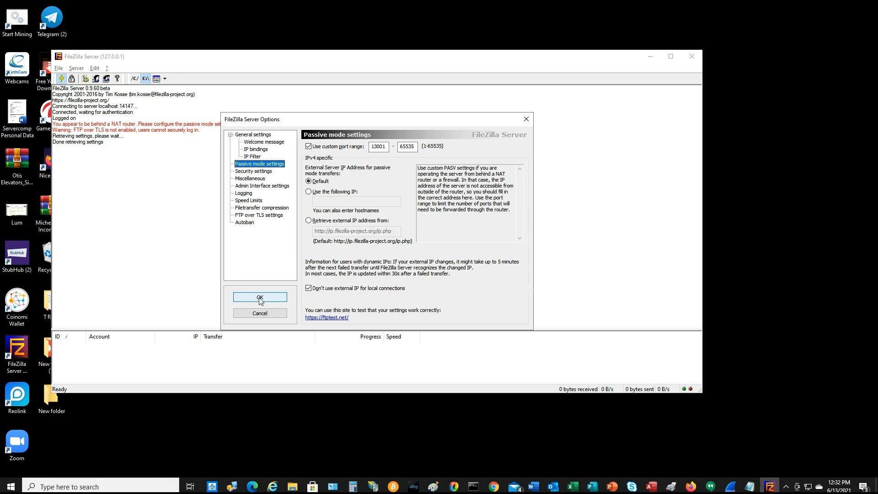
left_click(259, 297)
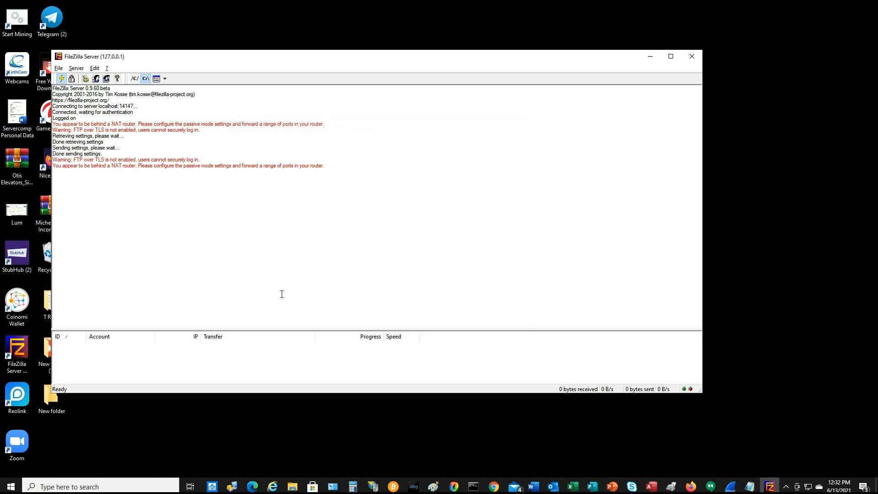
mouse_move(302, 293)
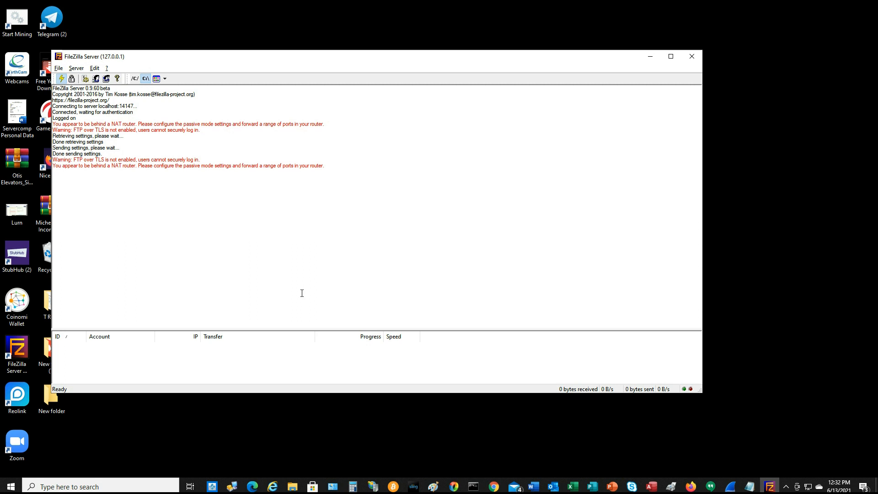
mouse_move(234, 181)
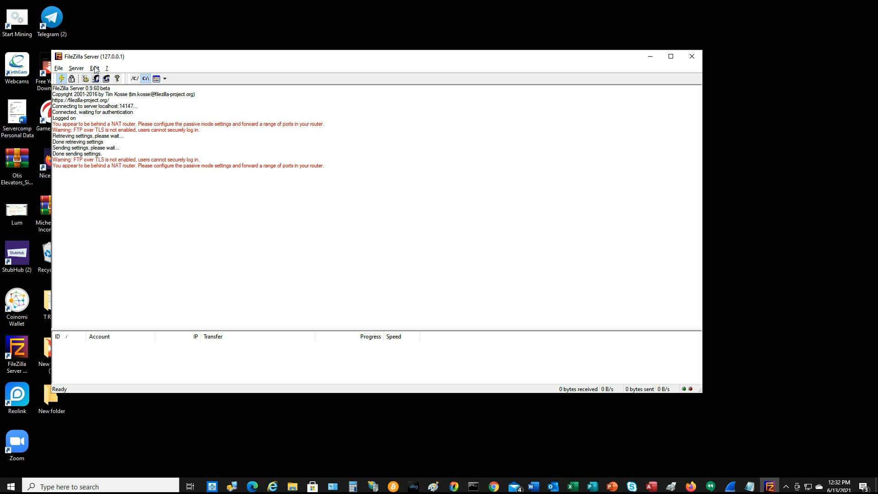
mouse_move(97, 78)
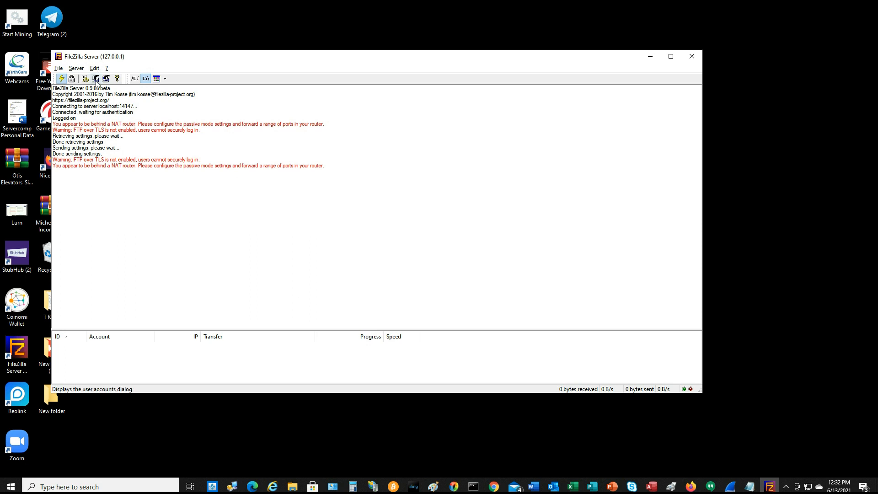
mouse_move(96, 83)
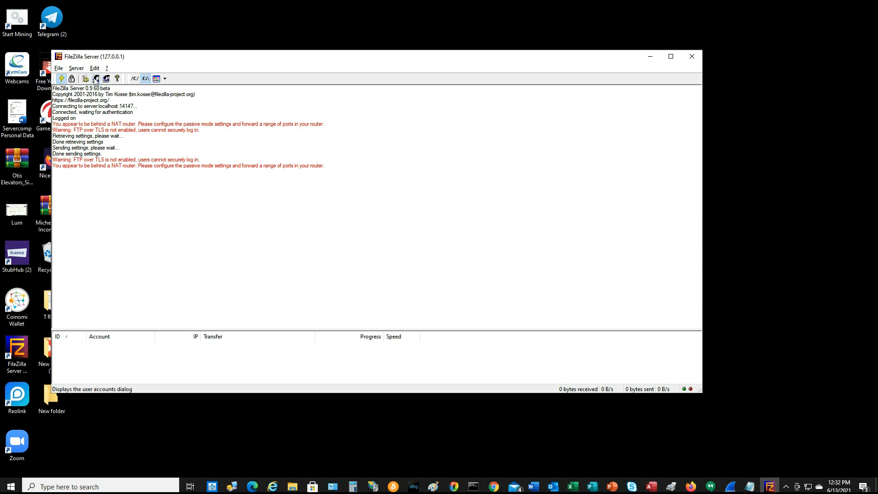
mouse_move(133, 153)
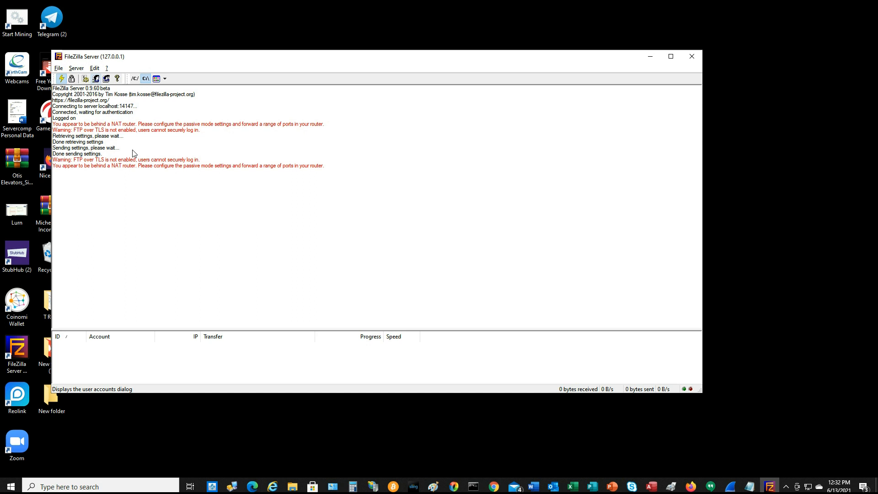
- Remove the old user and add a new FTP user 'equ' with no group
left_click(95, 78)
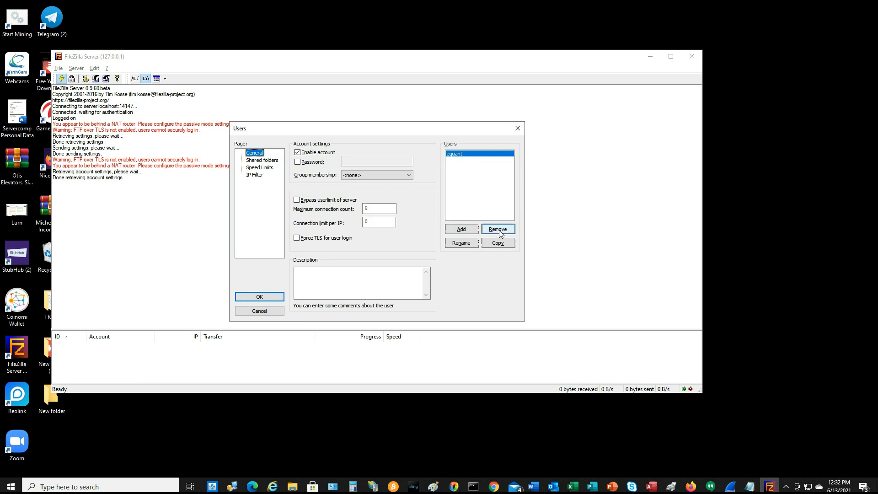
left_click(497, 228)
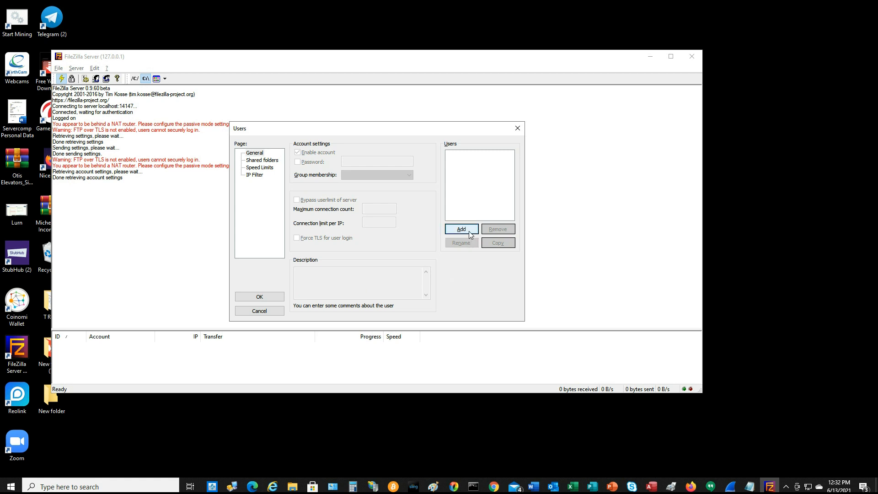
left_click(460, 229)
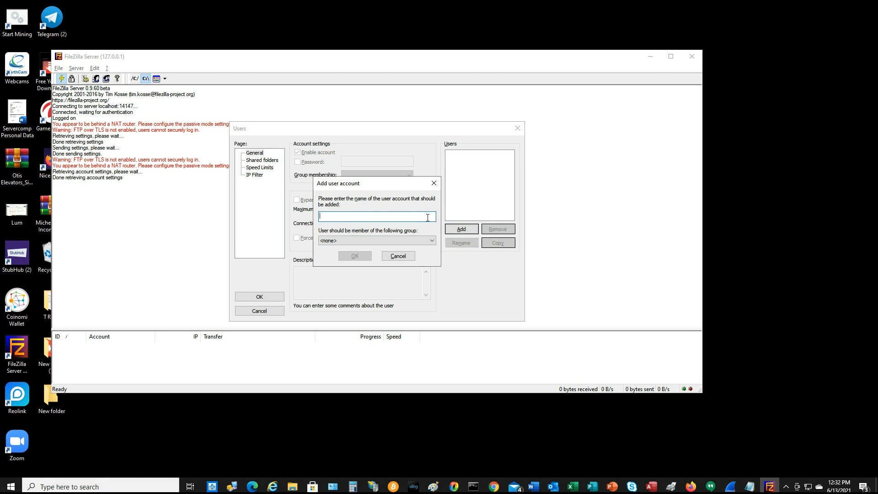
type("equant")
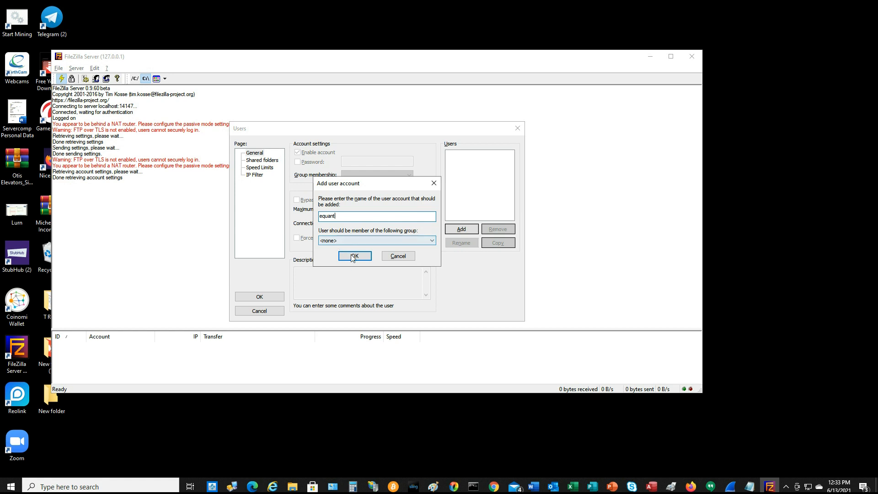
left_click(354, 256)
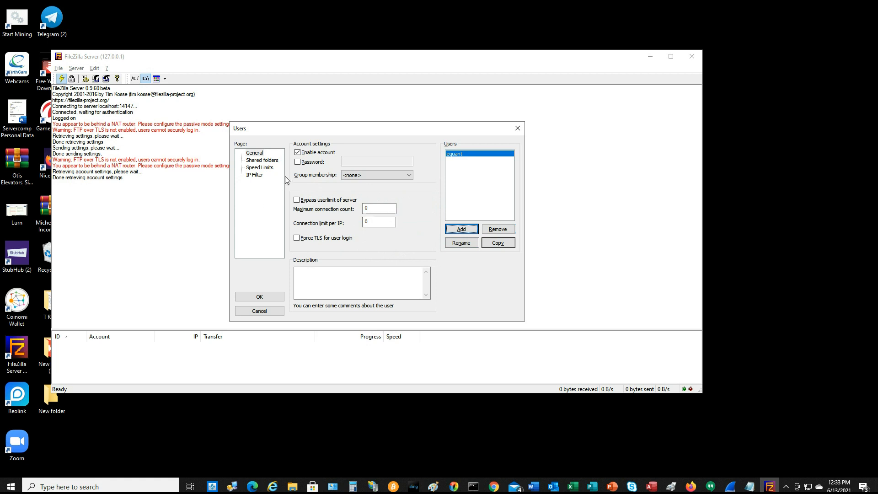
- Share C:\FilezillaServer\FTP as the account's home folder with read and list access
left_click(262, 160)
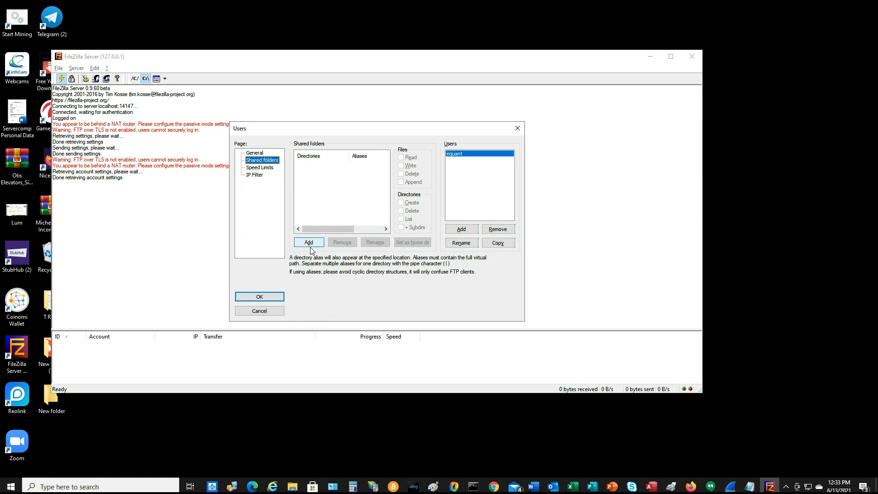
left_click(308, 242)
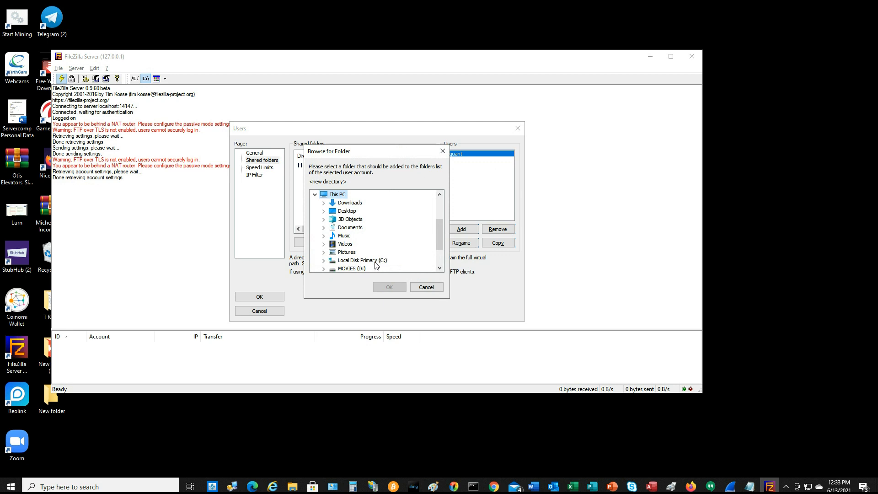
left_click(362, 260)
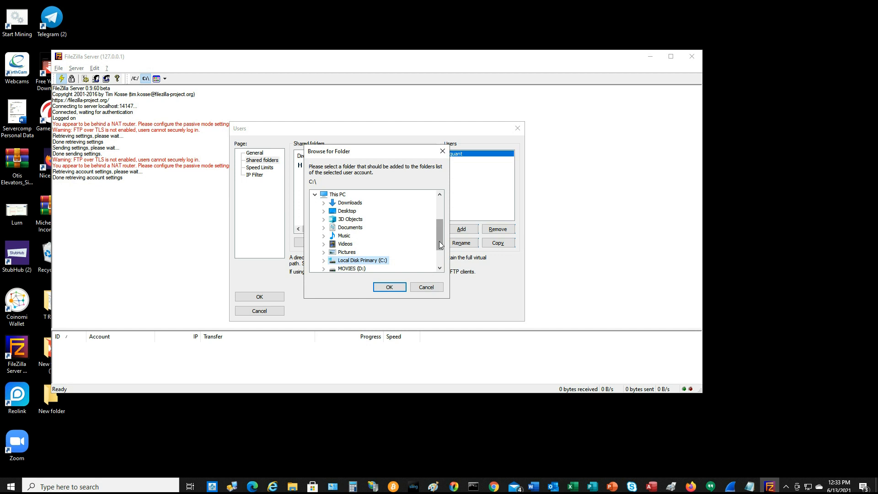
scroll("down", 3)
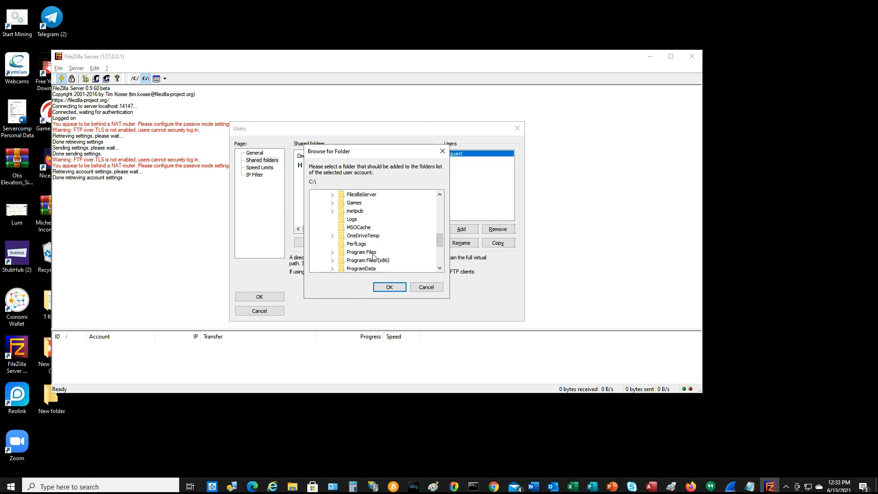
left_click(332, 195)
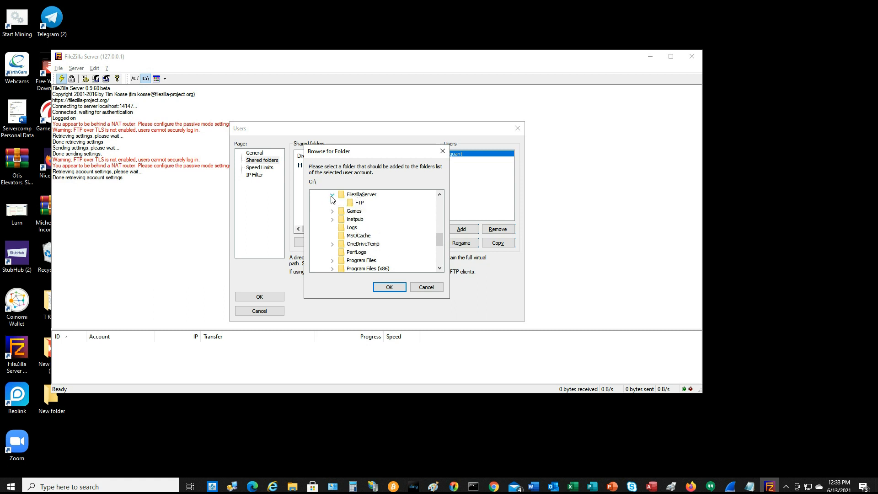
left_click(359, 202)
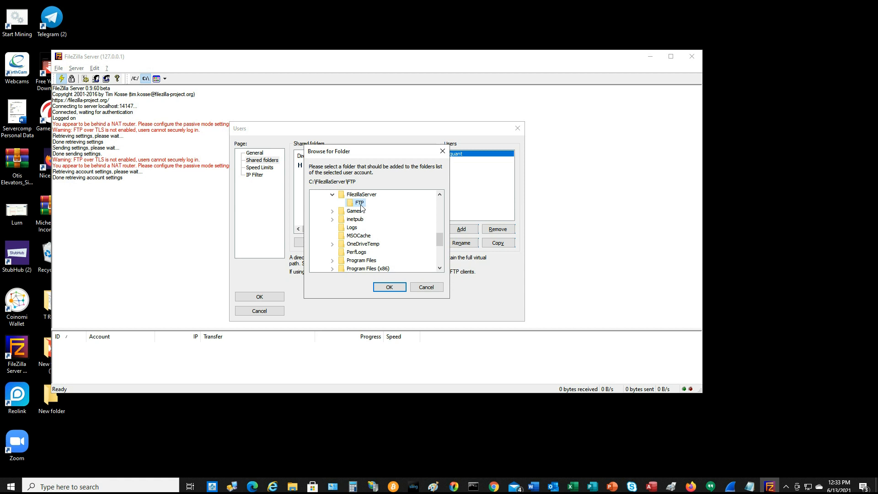
left_click(389, 287)
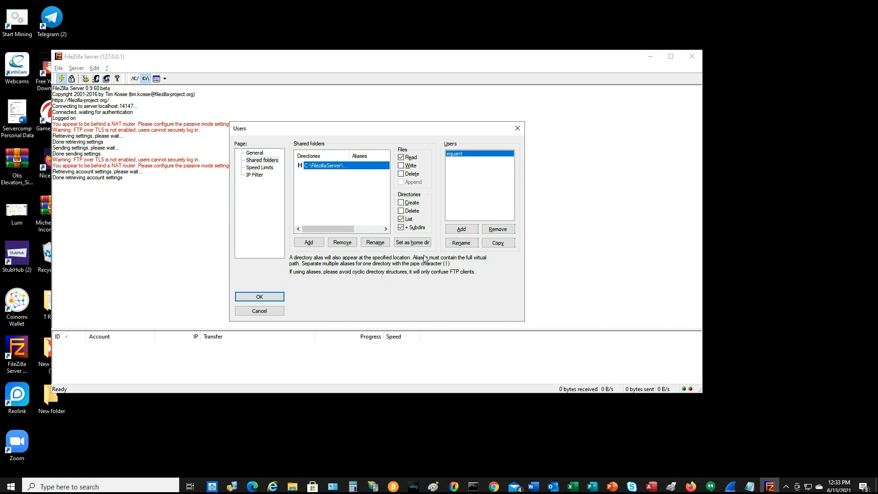
- Grant Write, Delete, Append file and Create, Delete directory permissions, then send the settings
left_click(400, 174)
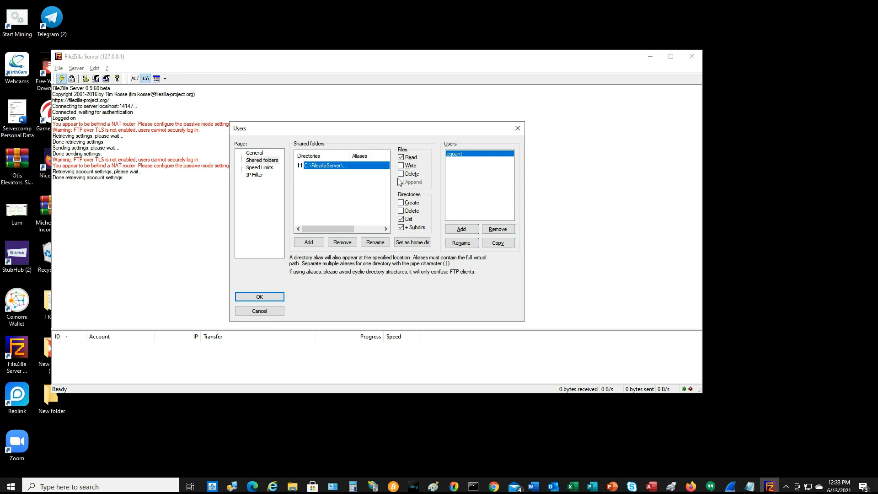
left_click(401, 165)
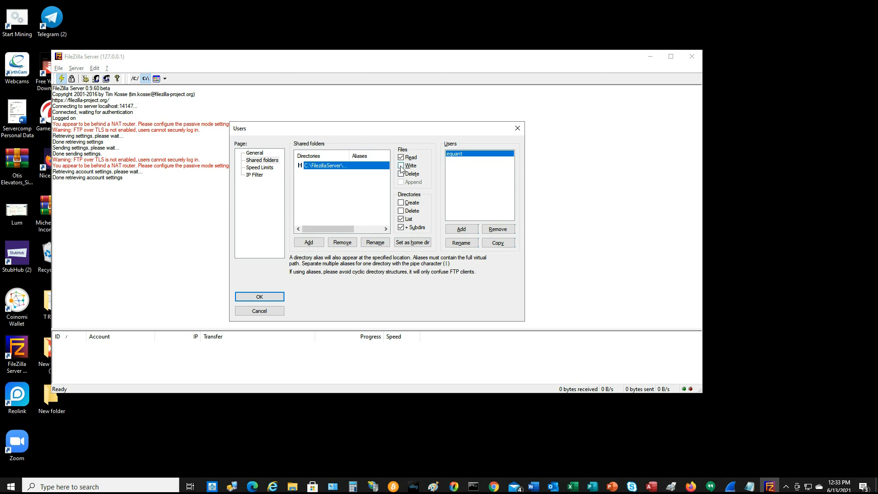
left_click(401, 165)
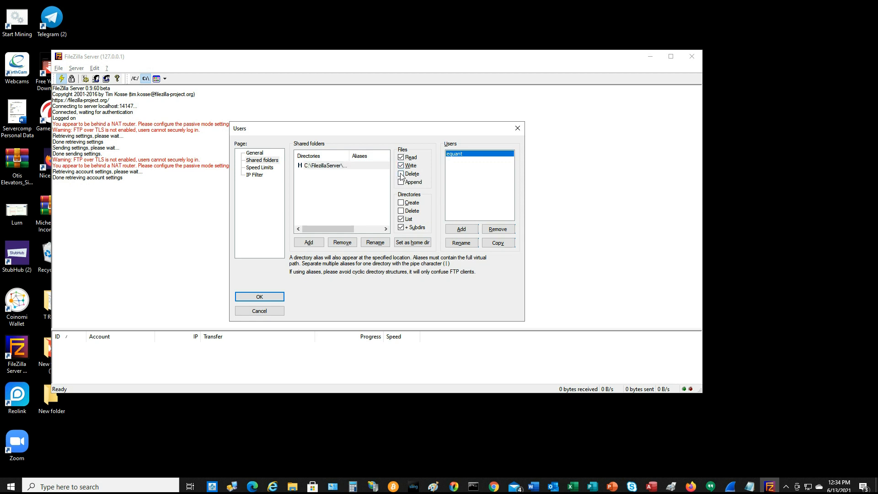
left_click(401, 202)
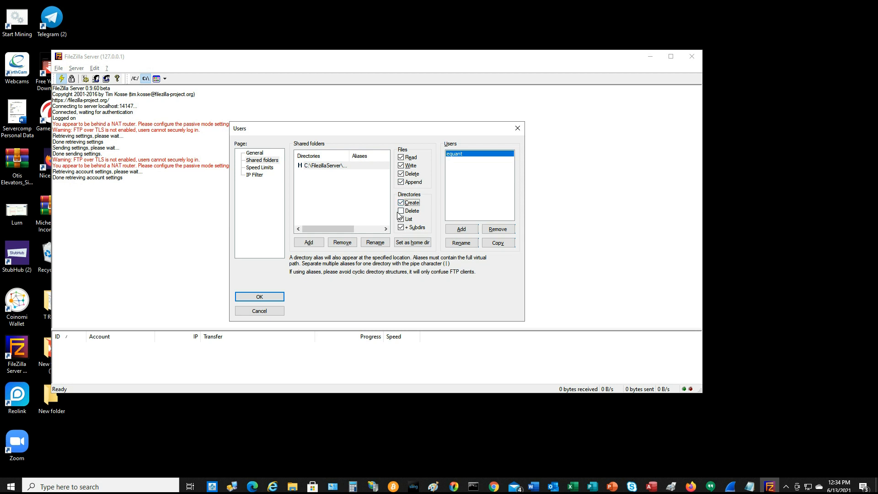
left_click(399, 202)
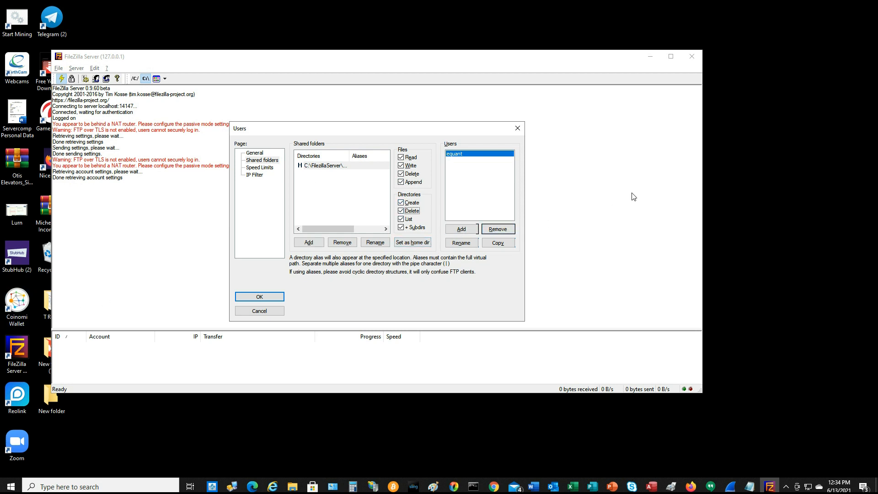
left_click(259, 296)
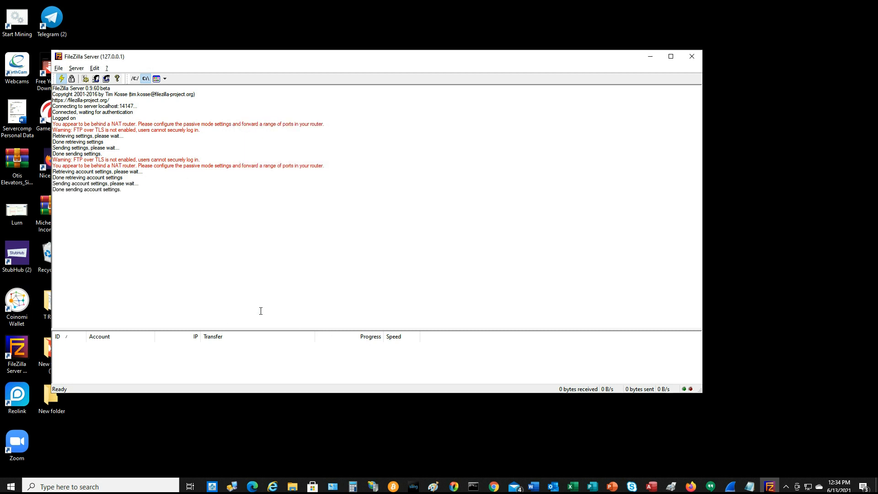
mouse_move(264, 306)
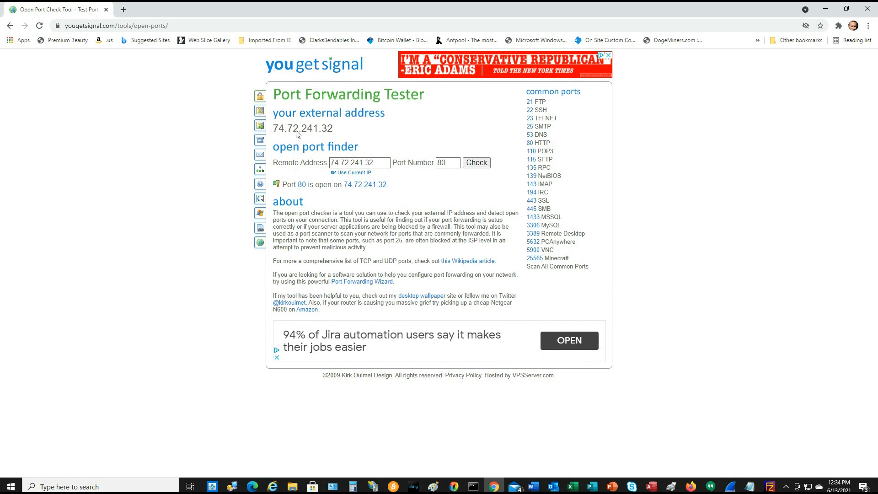
mouse_move(213, 47)
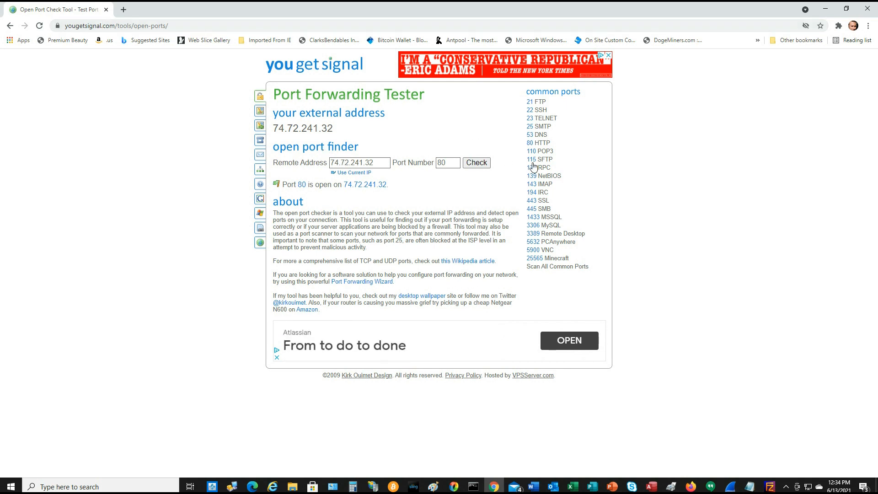
mouse_move(468, 179)
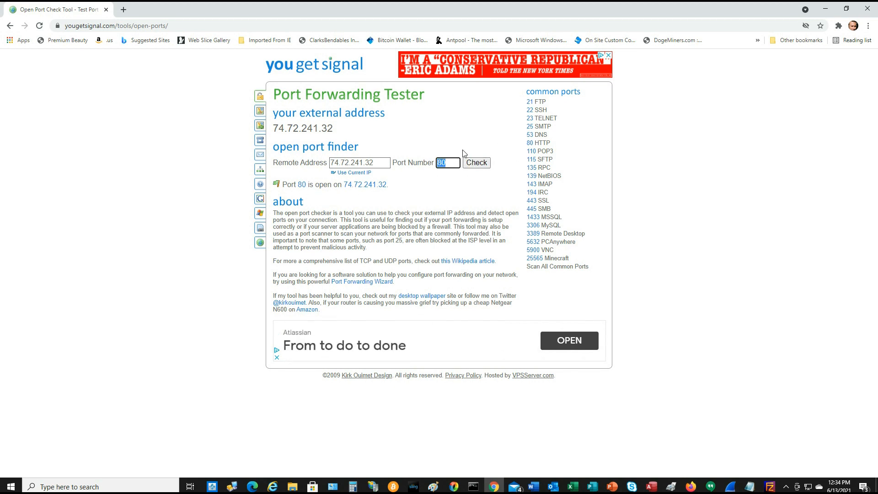
- Test port 21 in the Port Forwarding Tester and confirm it reports open
left_click(475, 162)
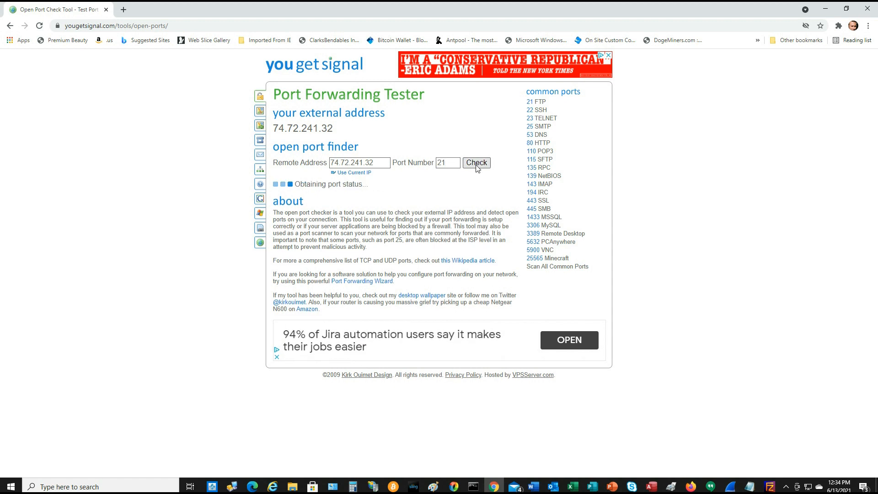
left_click(476, 162)
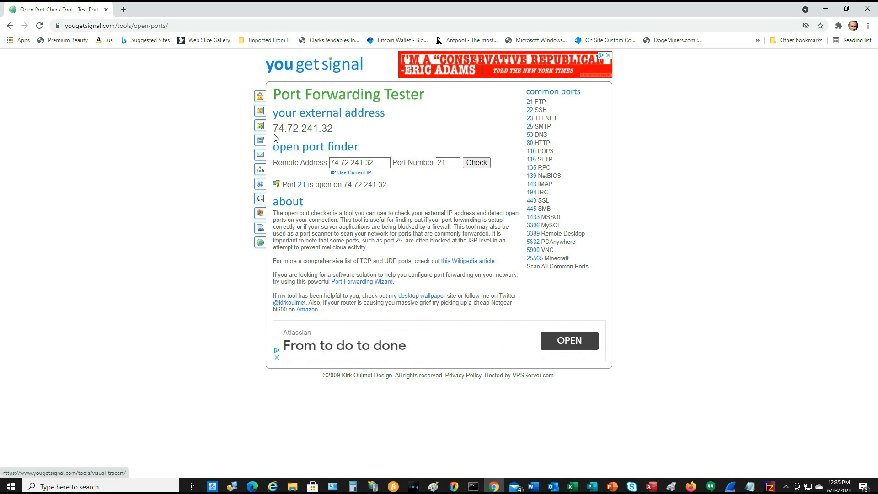
mouse_move(354, 130)
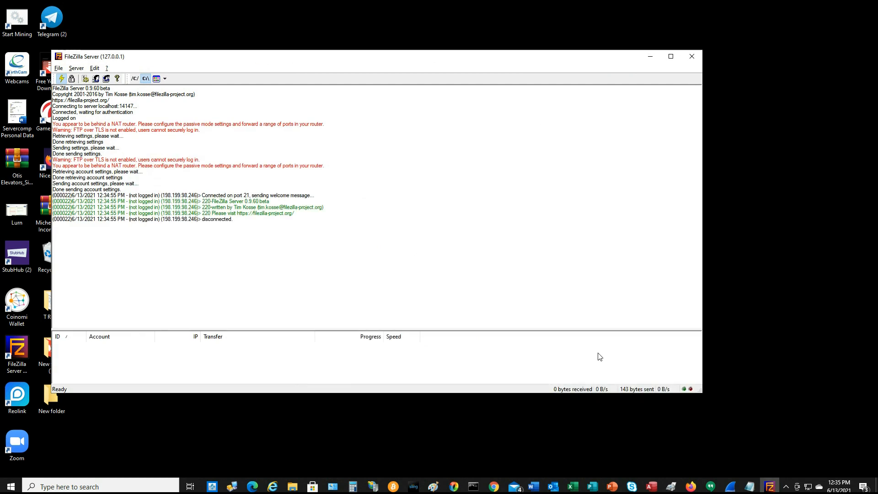
mouse_move(731, 67)
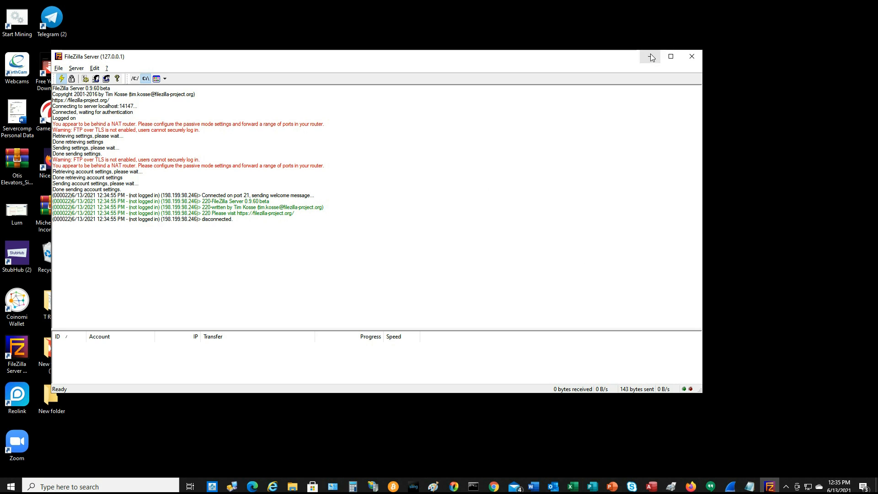
- Minimize the FileZilla Server window after reviewing the port 21 log entries
left_click(650, 57)
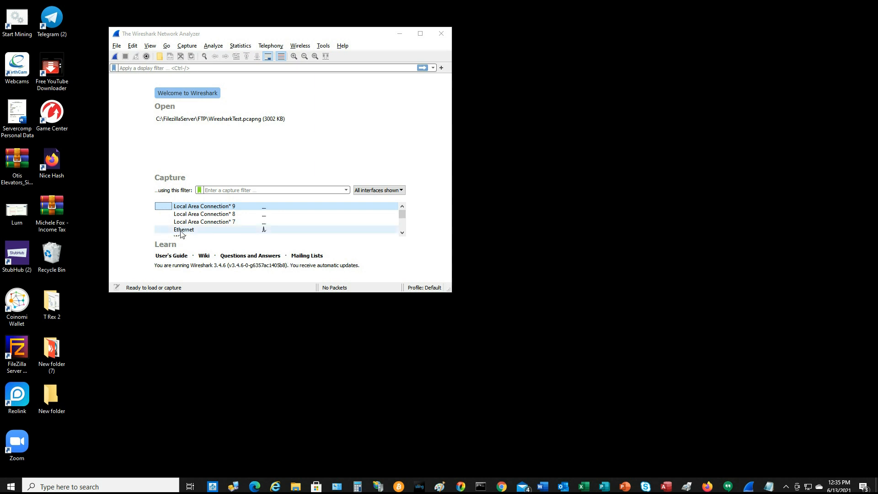
- Start a live Wireshark capture on the Ethernet interface
left_click(184, 230)
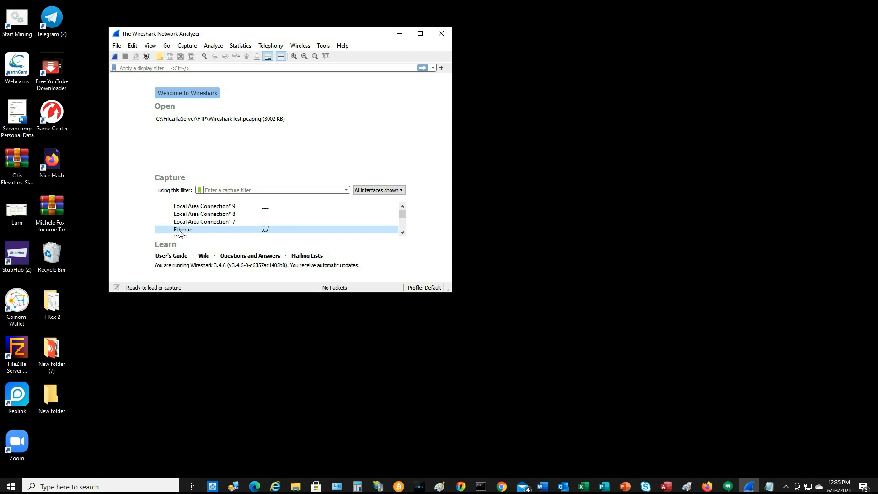
mouse_move(184, 229)
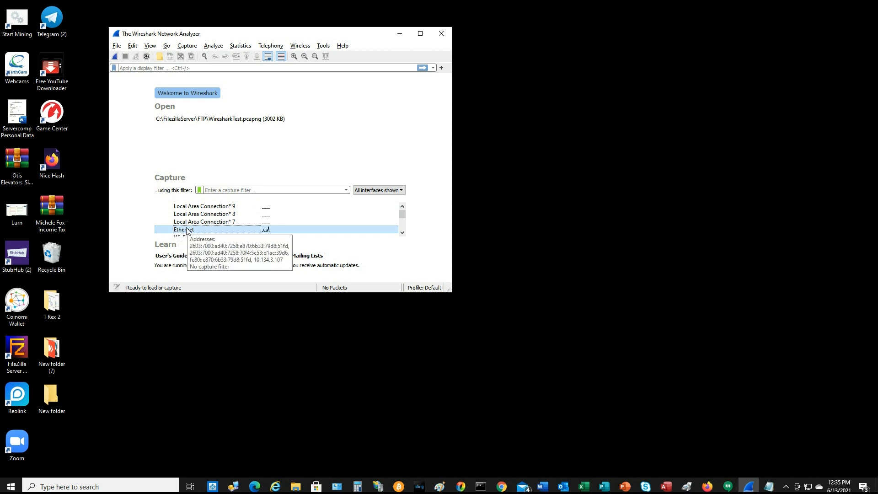
mouse_move(141, 90)
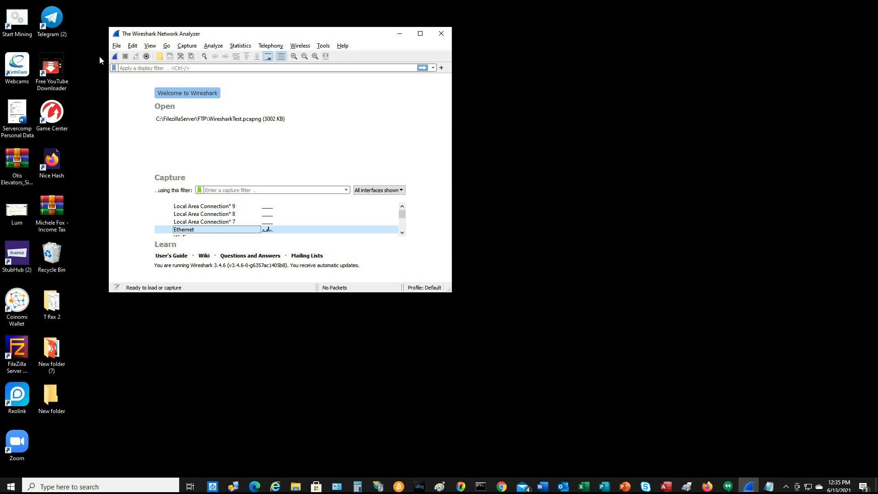
mouse_move(115, 56)
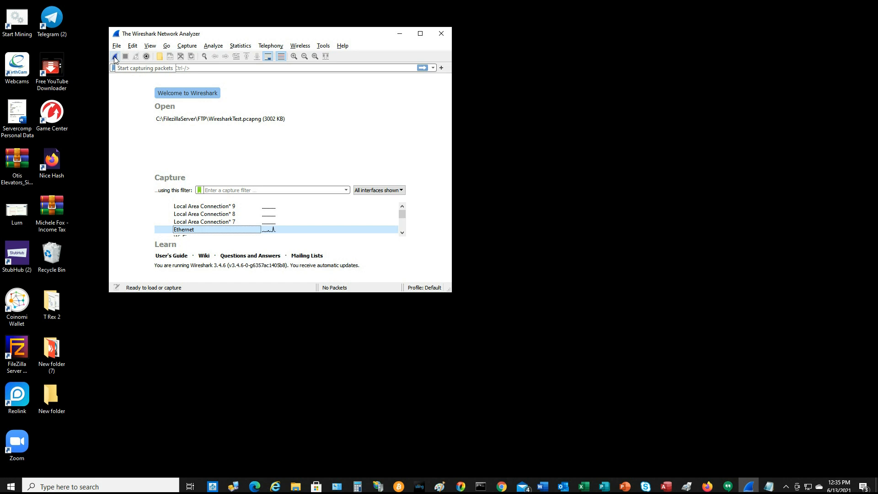
left_click(114, 56)
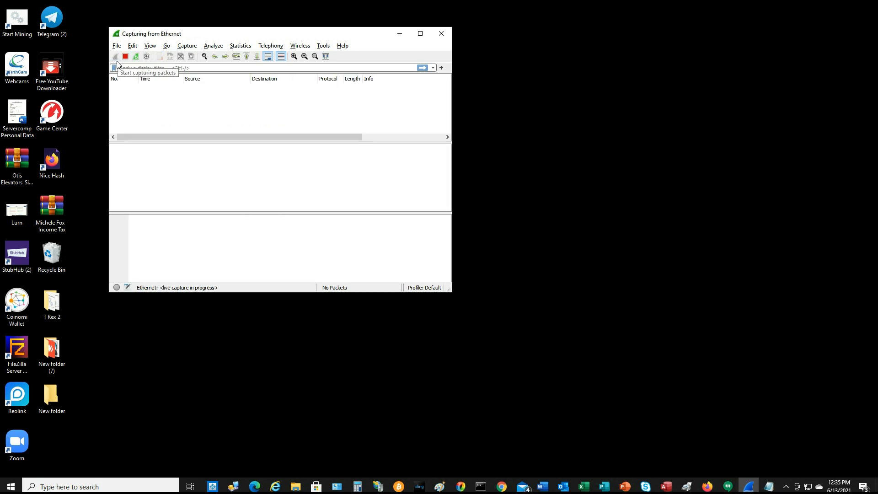
left_click(114, 55)
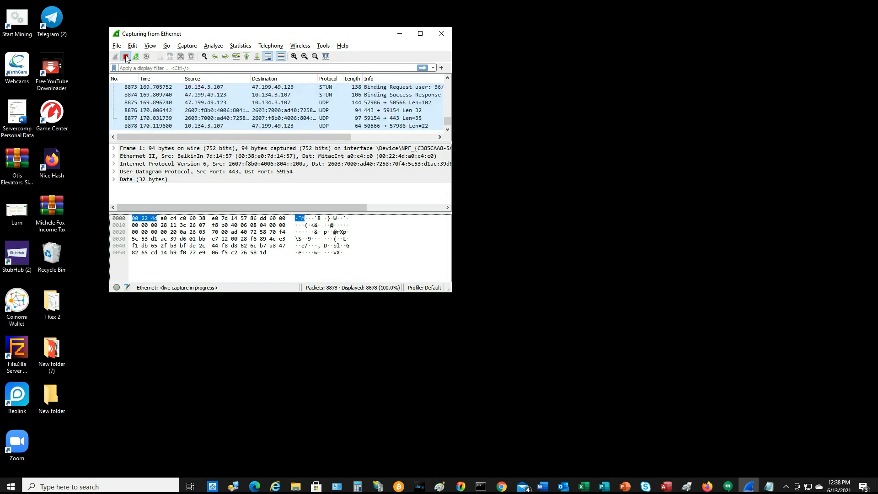
- Stop the capture and begin saving it, browsing to drive C
left_click(125, 56)
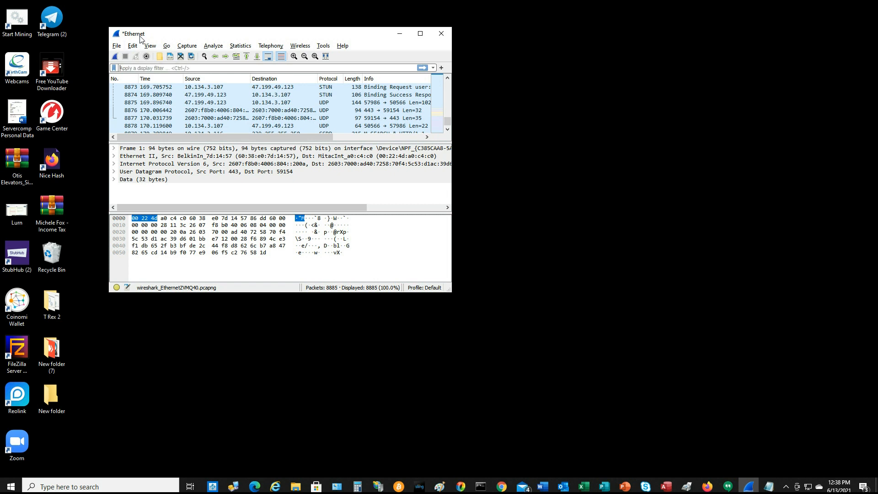
left_click(116, 45)
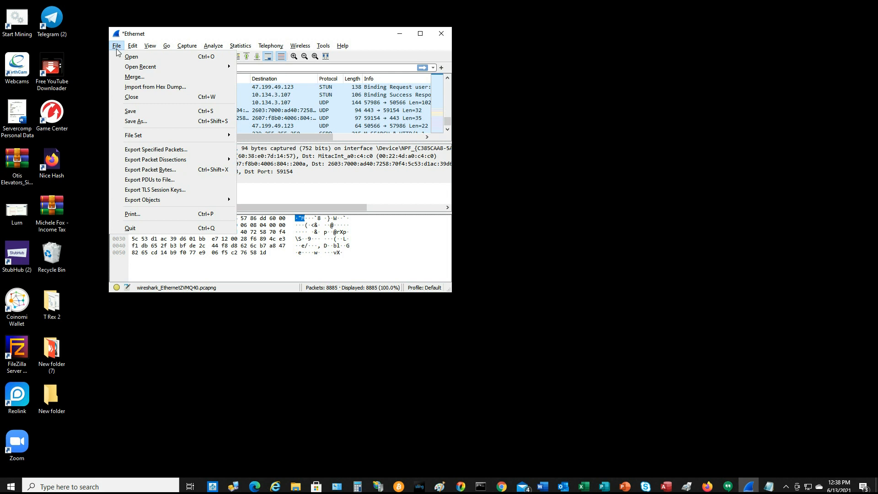
mouse_move(119, 52)
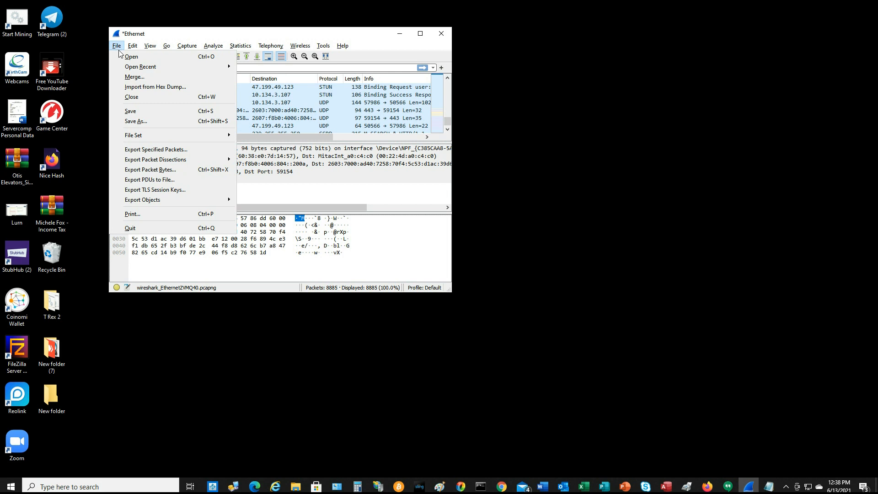
mouse_move(135, 121)
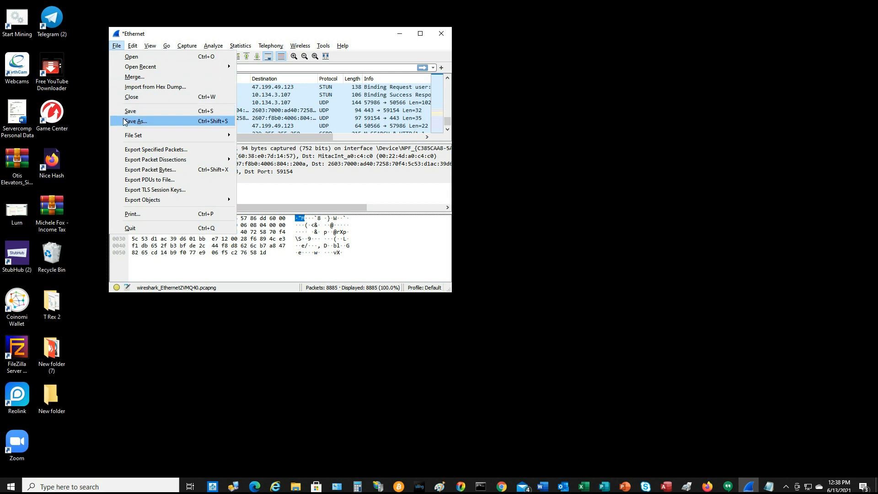
left_click(136, 121)
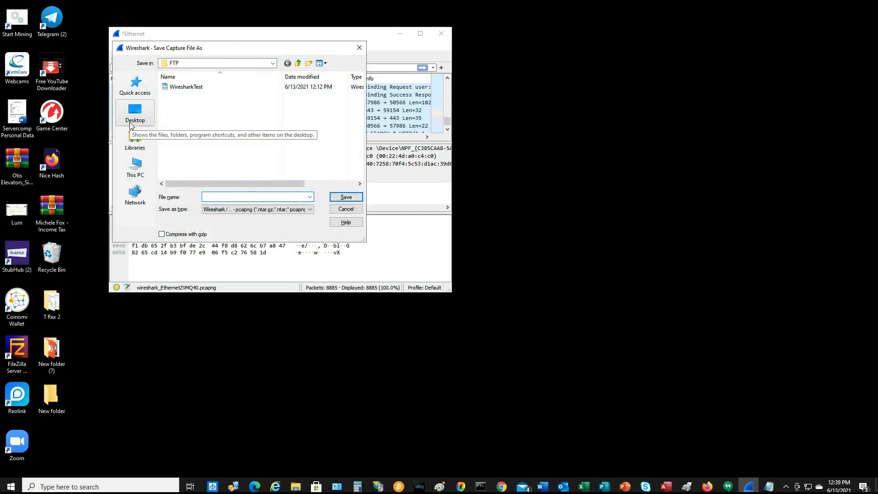
left_click(134, 167)
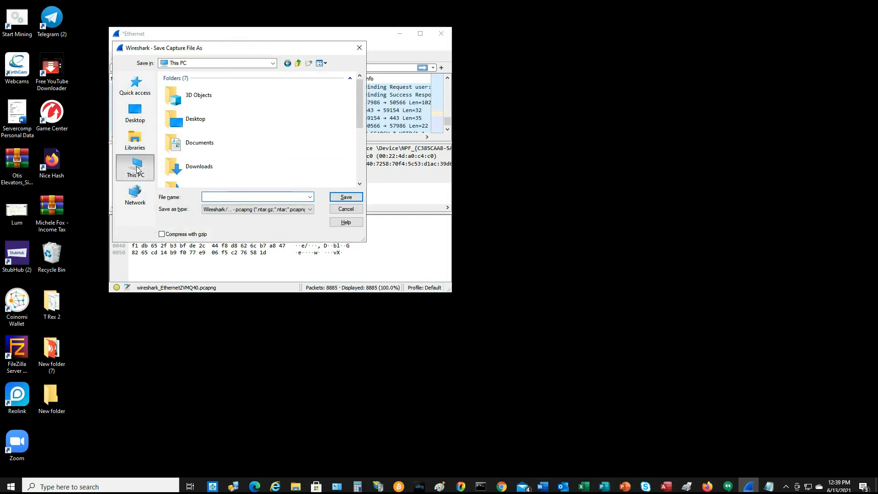
scroll("down", 3)
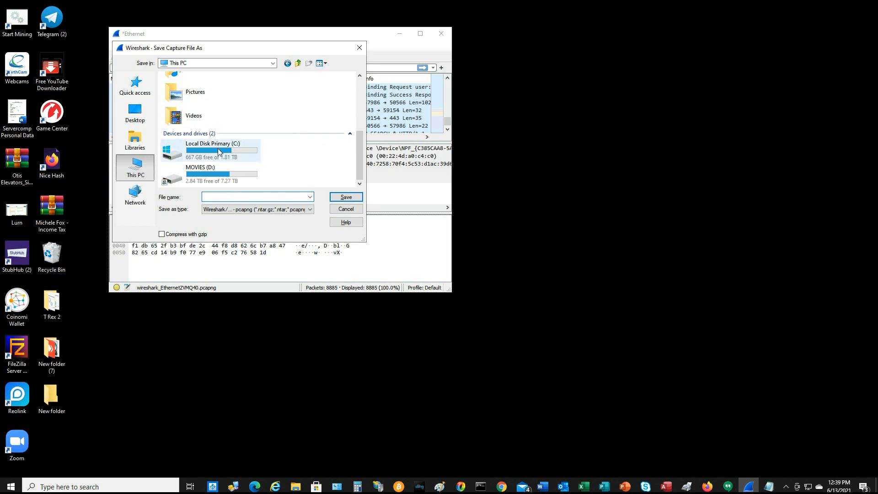
double_click(213, 147)
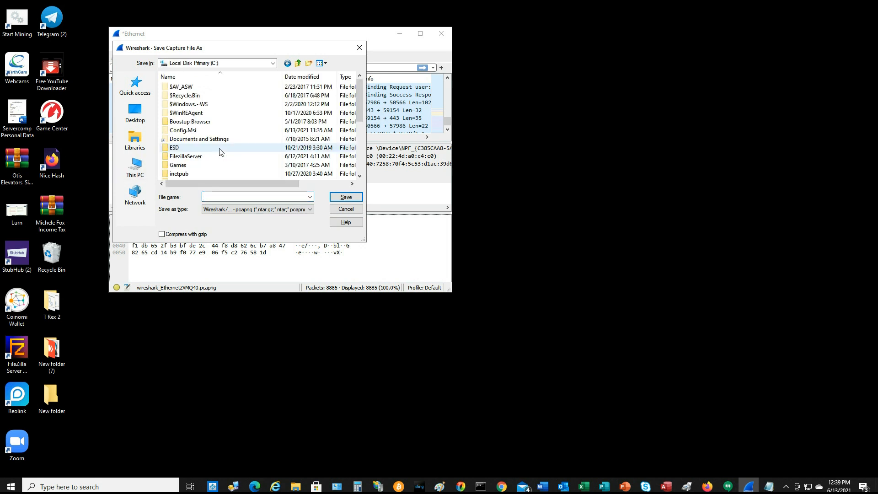
- Overwrite WiresharkTest.pcapng in C:\FilezillaServer\FTP with the capture and close Wireshark
left_click(186, 156)
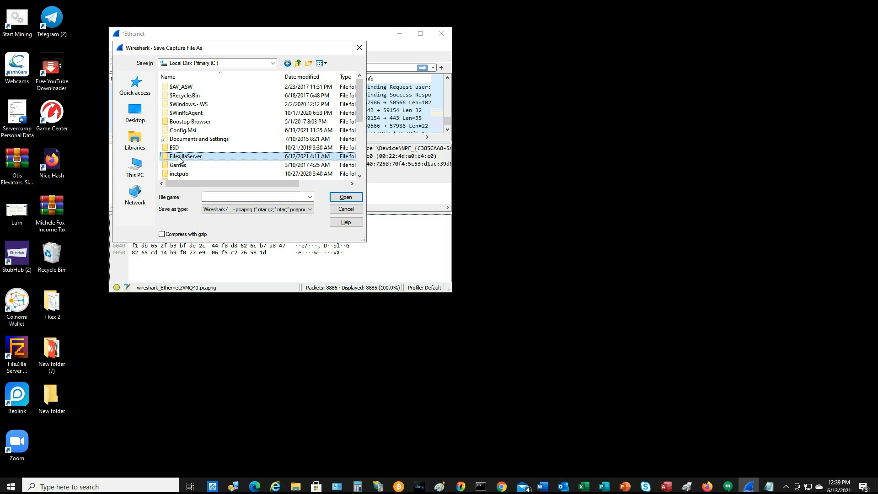
double_click(185, 157)
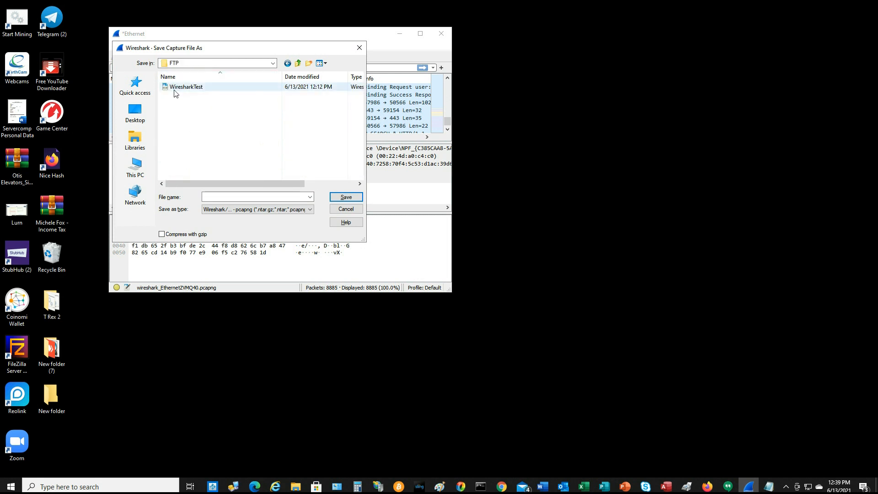
mouse_move(186, 88)
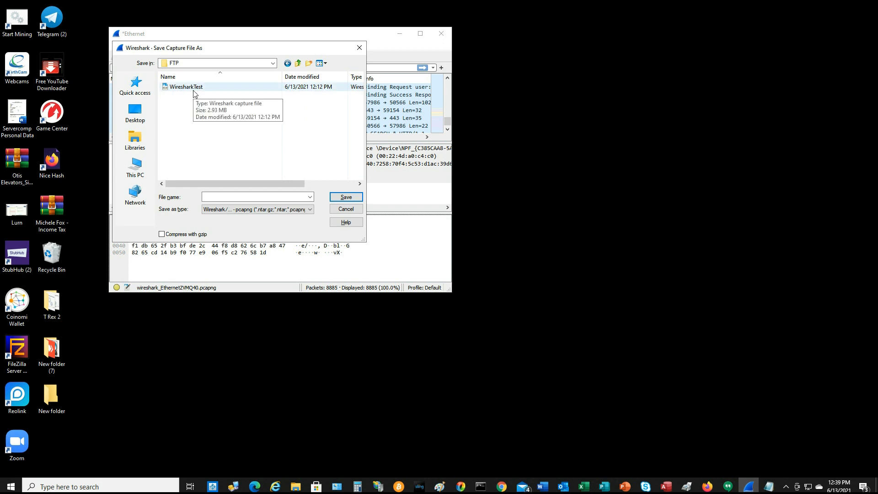
left_click(186, 87)
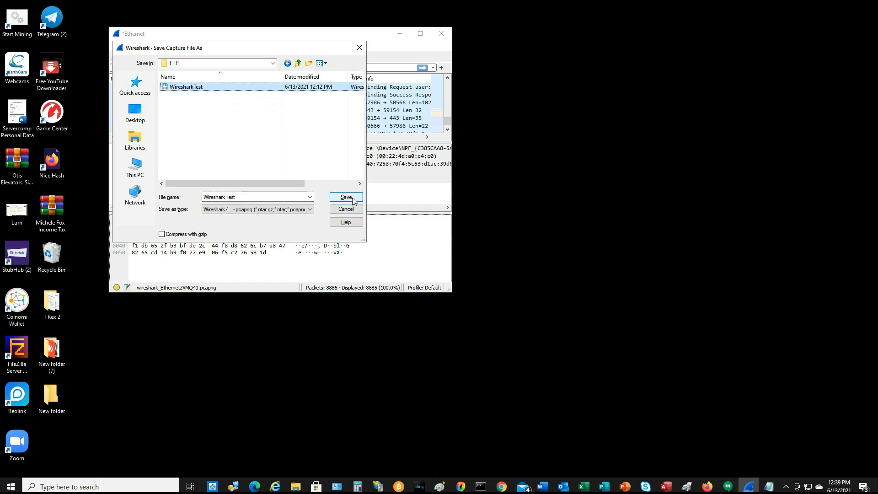
left_click(344, 197)
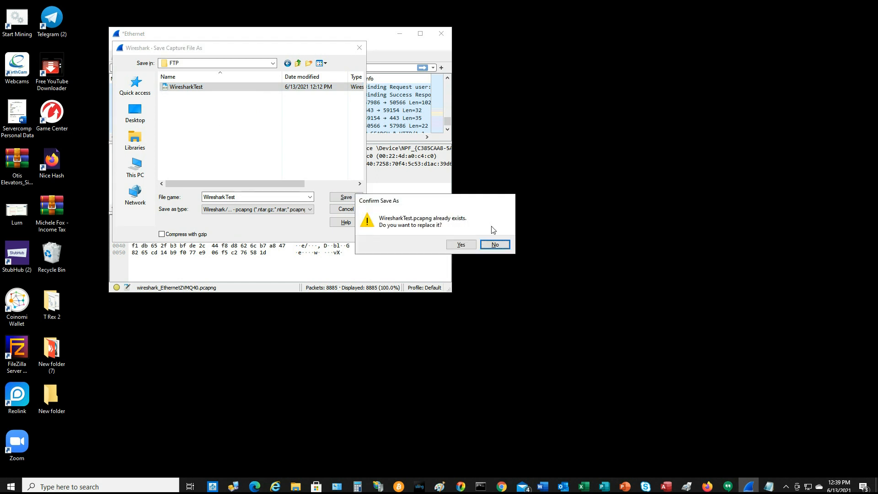
left_click(459, 245)
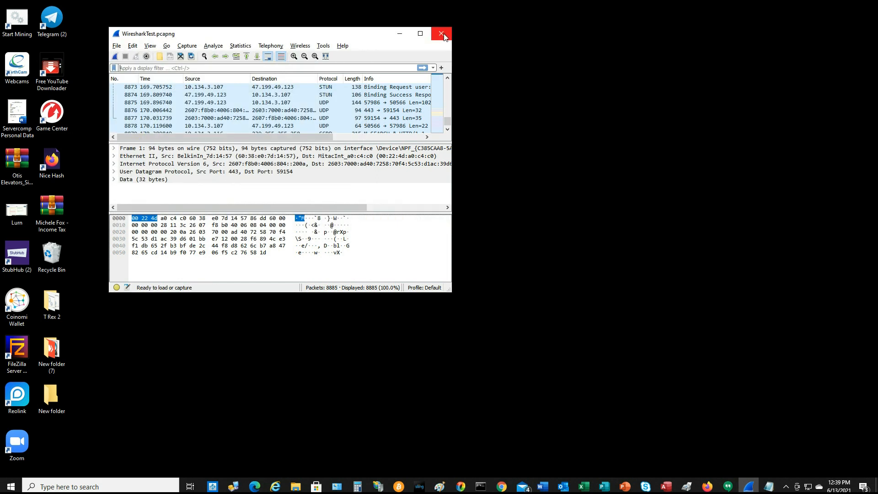
left_click(442, 34)
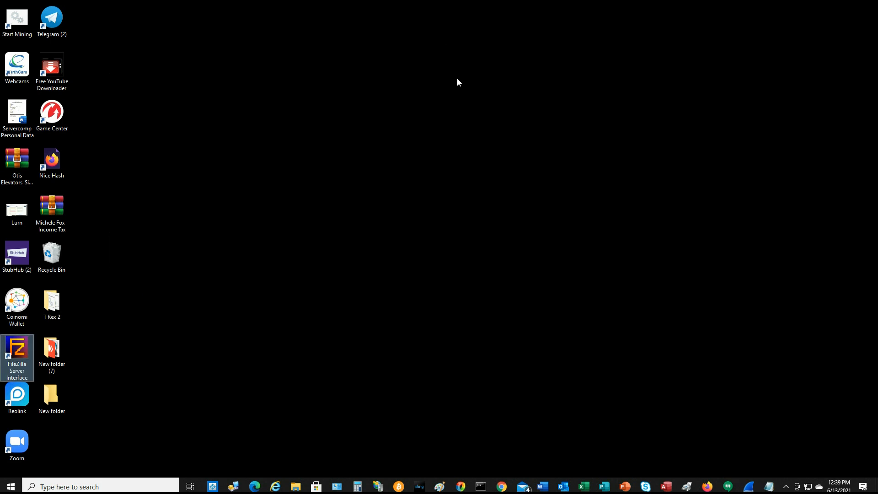
mouse_move(636, 388)
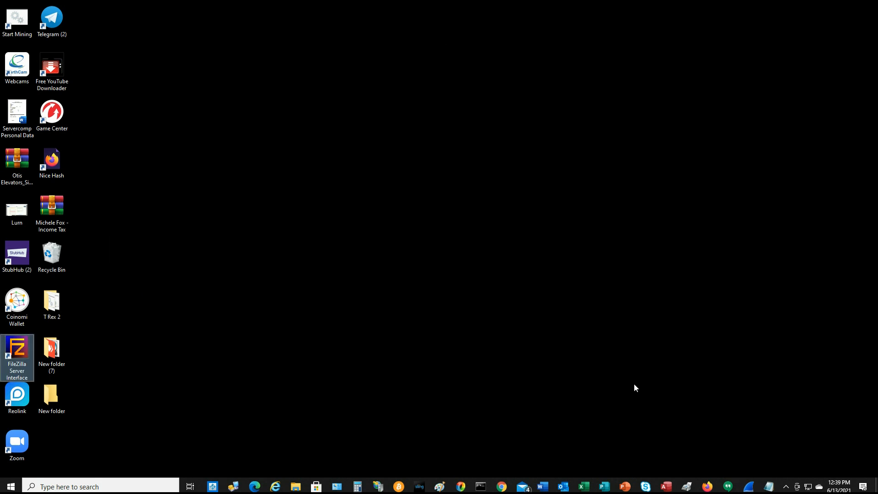
mouse_move(635, 377)
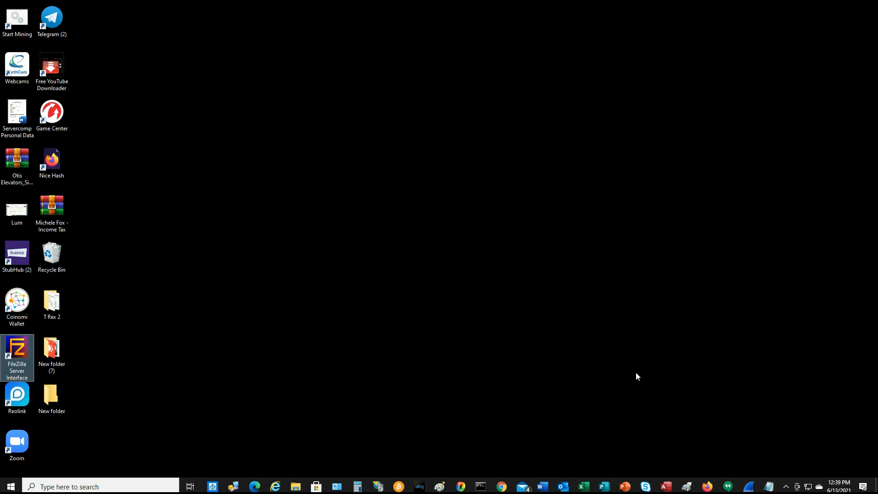
mouse_move(644, 376)
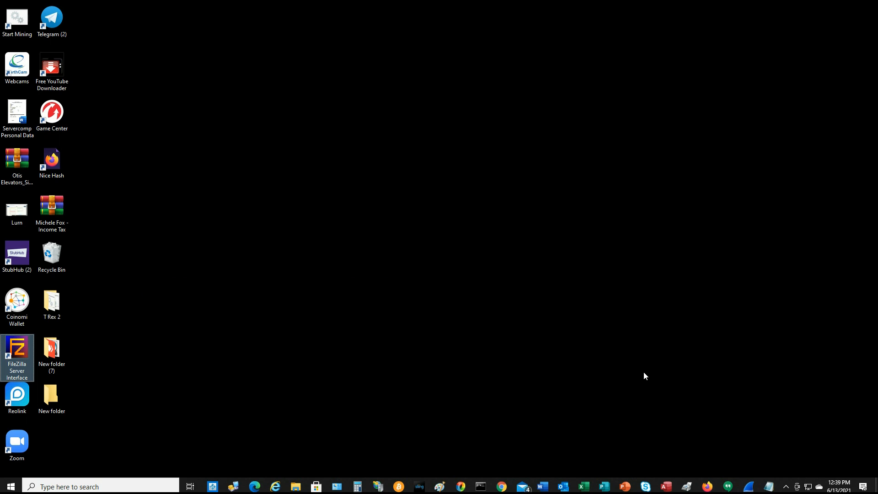
mouse_move(641, 373)
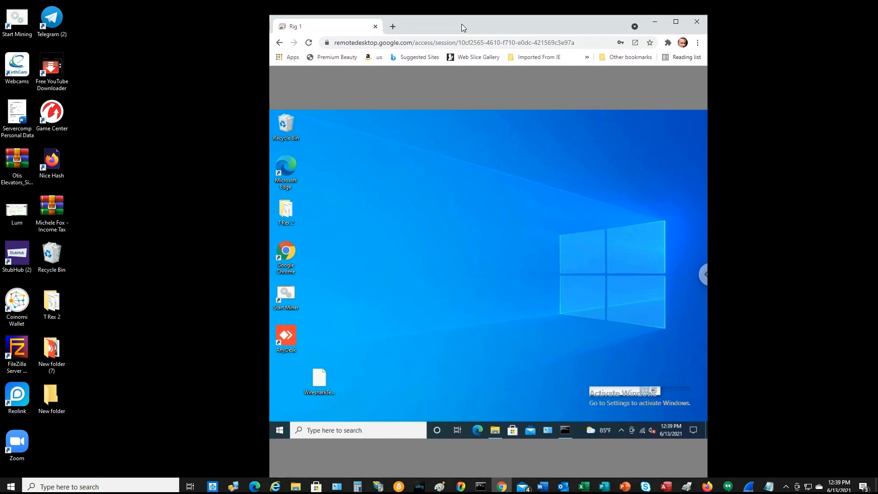
mouse_move(548, 344)
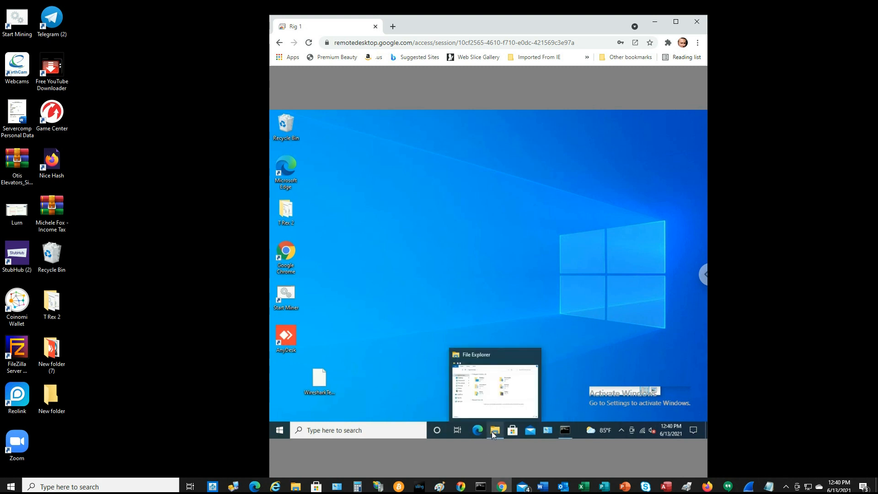
mouse_move(409, 378)
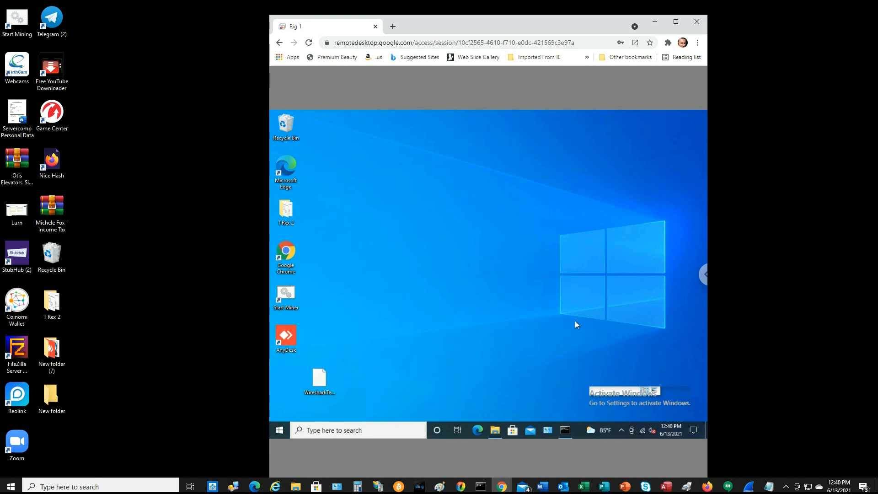
mouse_move(569, 317)
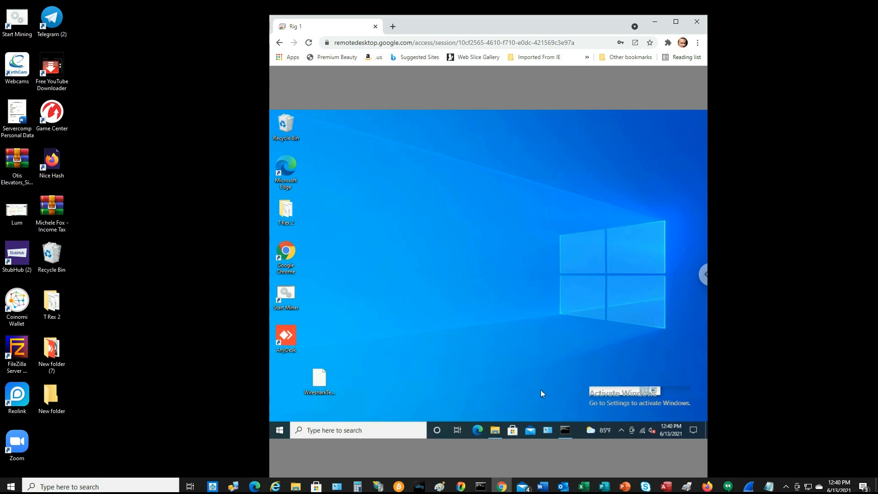
mouse_move(542, 389)
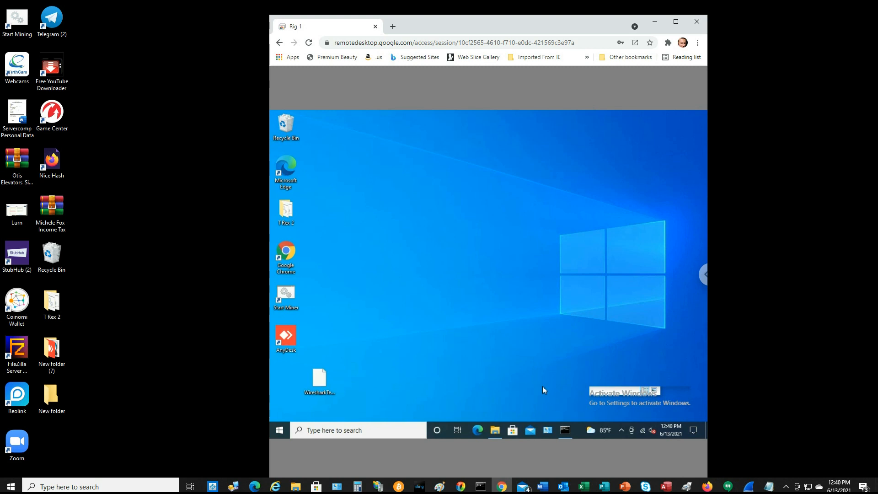
mouse_move(546, 389)
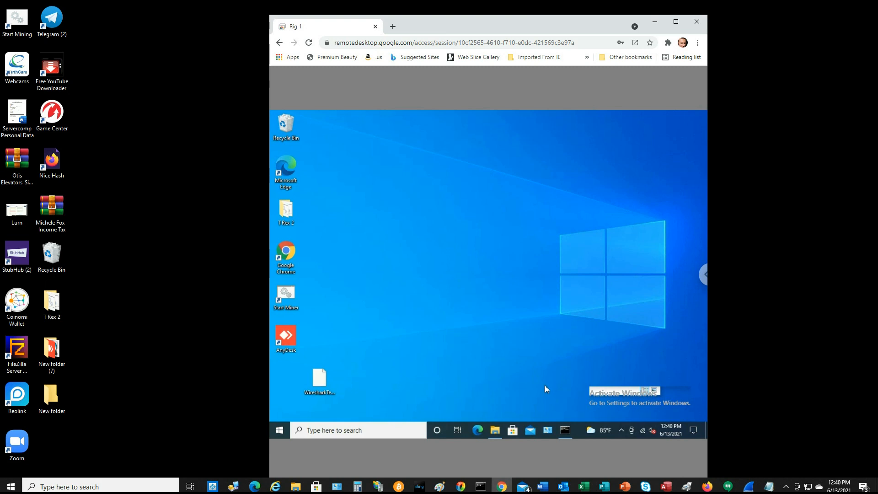
mouse_move(553, 384)
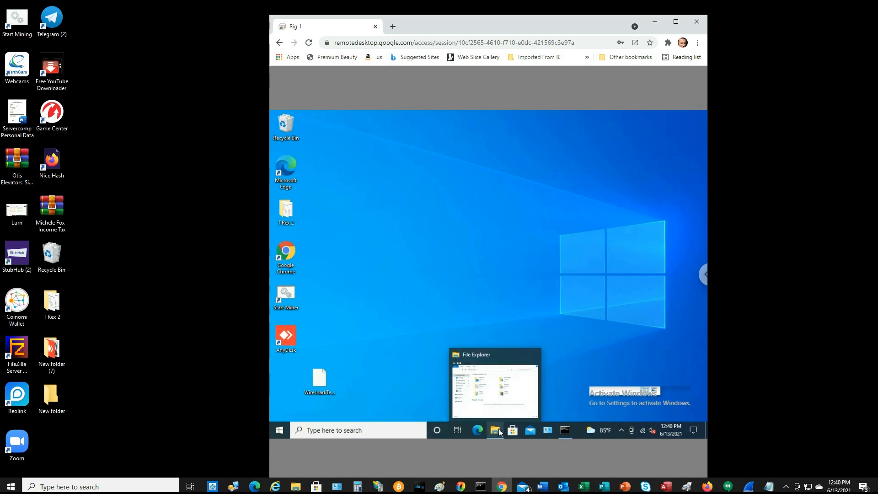
- Launch File Explorer from the remote Rig 1 taskbar
left_click(495, 430)
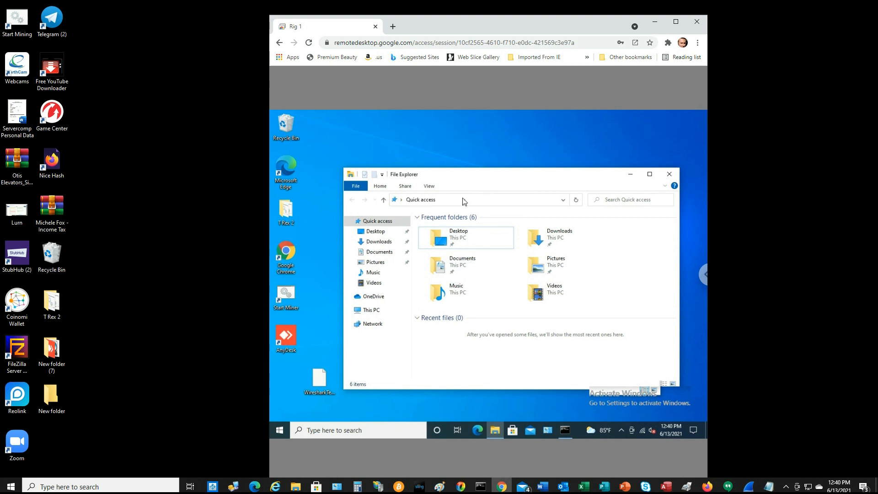
left_click(479, 199)
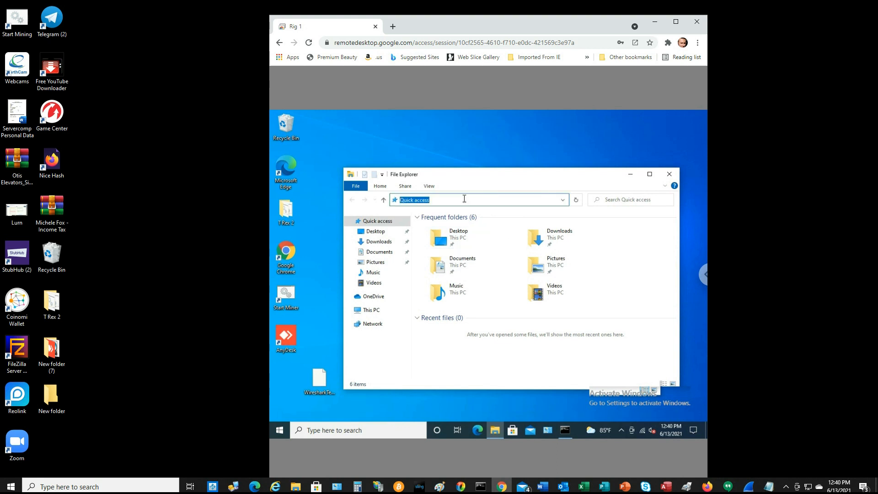
right_click(449, 200)
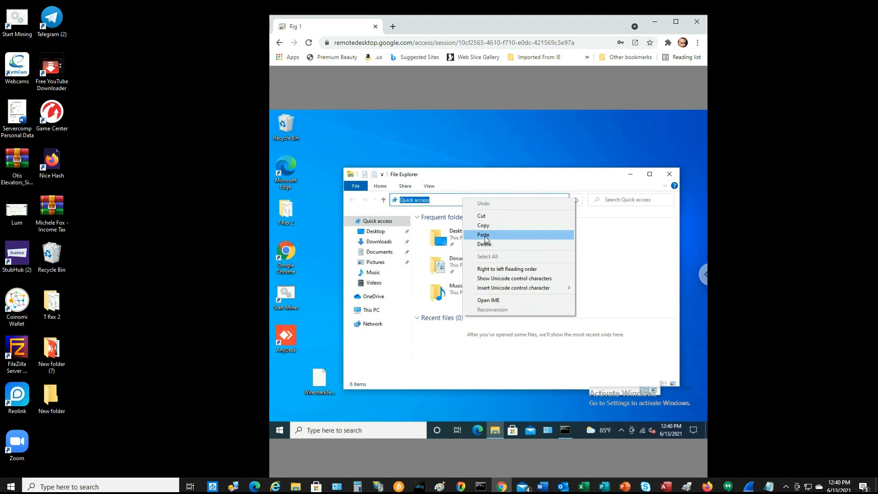
left_click(483, 235)
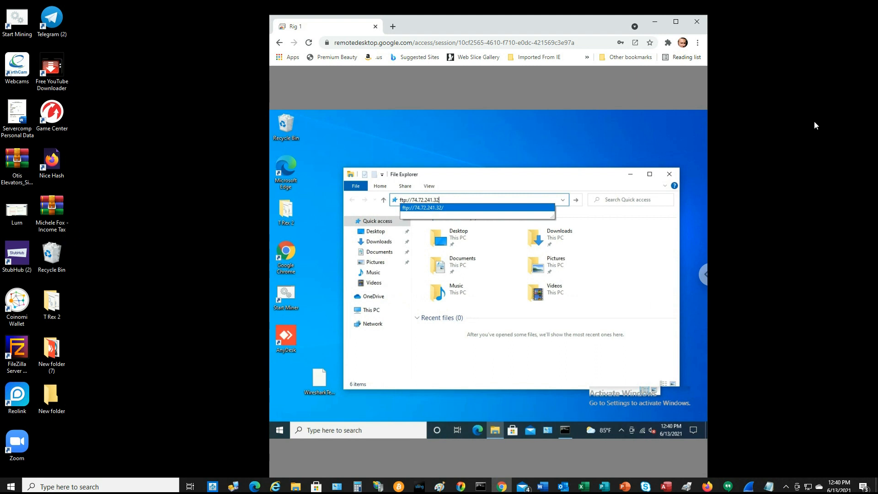
mouse_move(746, 167)
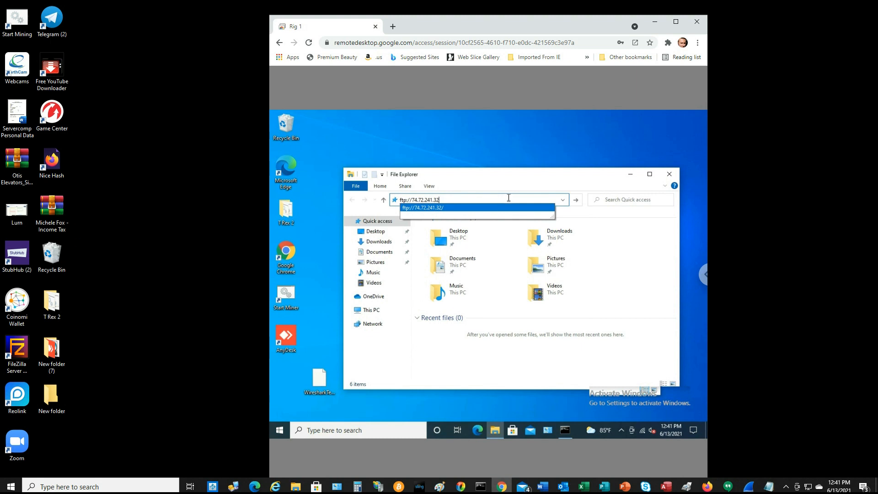
key("Enter")
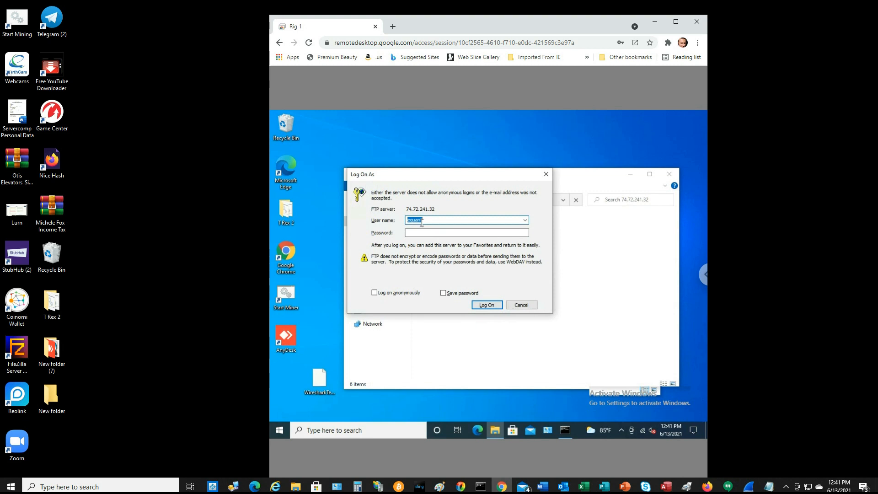
- Enter the user name and password in Log On As and log on to 74.72.241.32
left_click(467, 233)
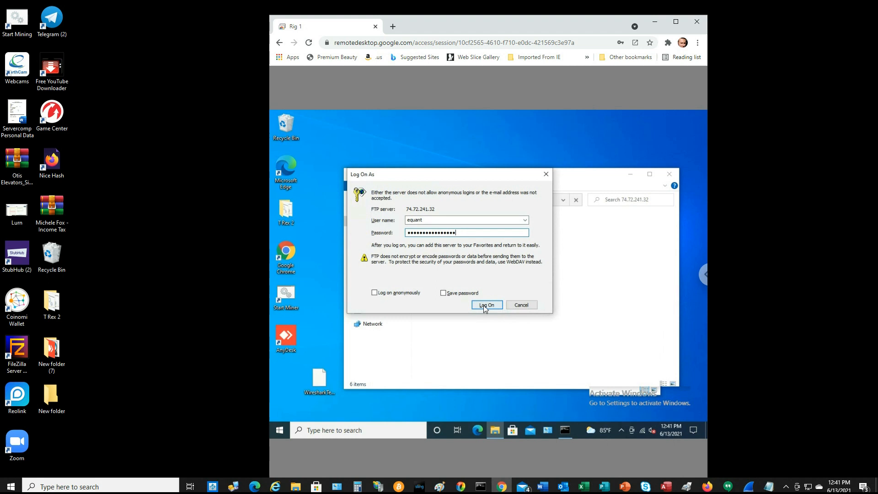
left_click(486, 305)
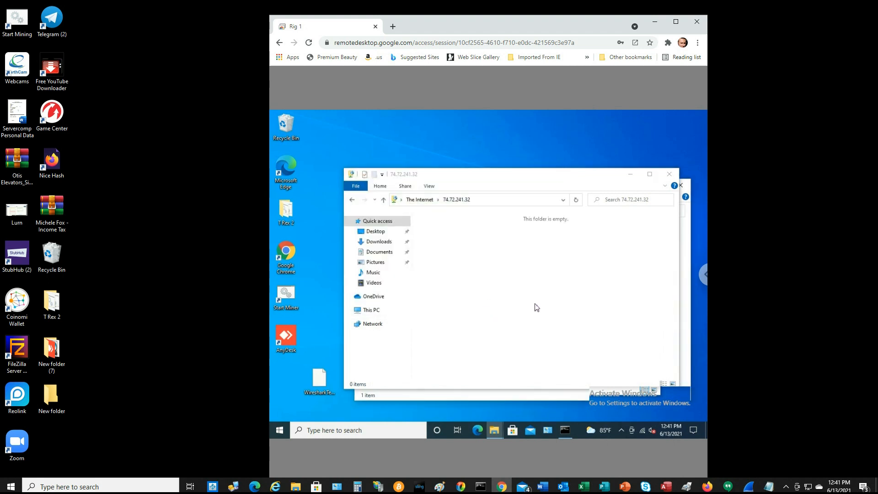
mouse_move(649, 173)
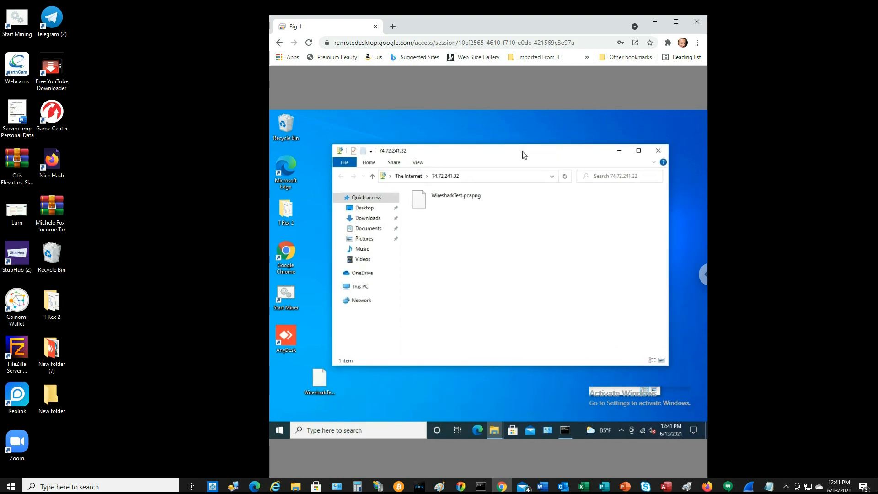
mouse_move(440, 198)
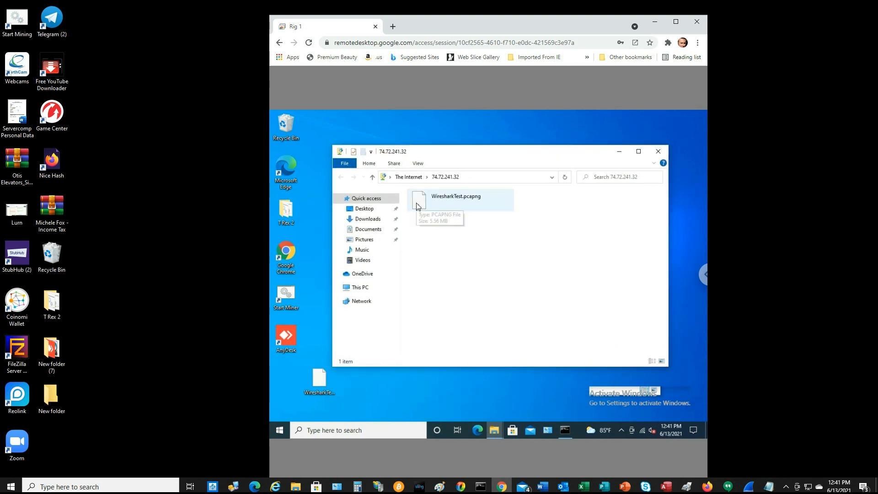
mouse_move(496, 191)
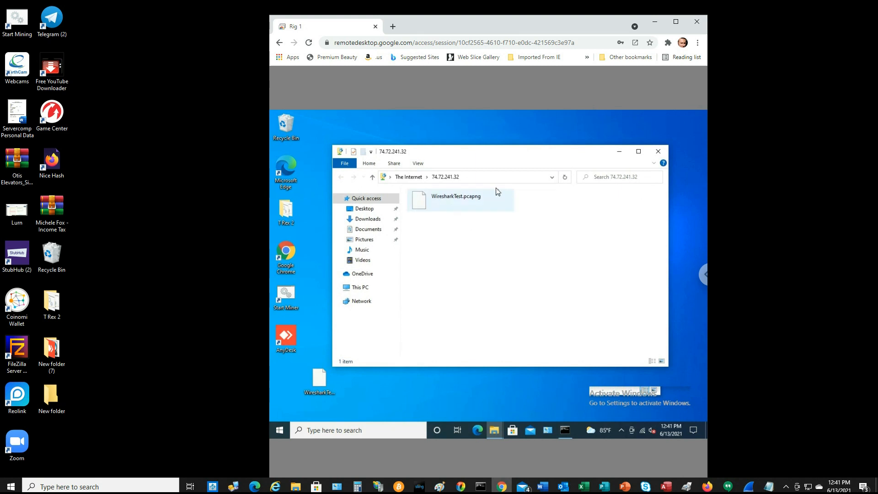
mouse_move(405, 337)
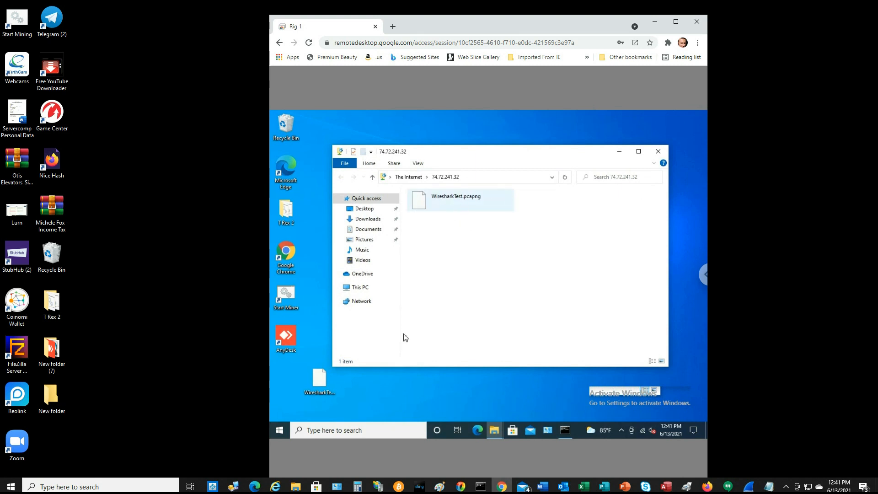
- Refresh the FTP folder view and select WiresharkTest.pcapng (5.56 MB)
left_click(320, 378)
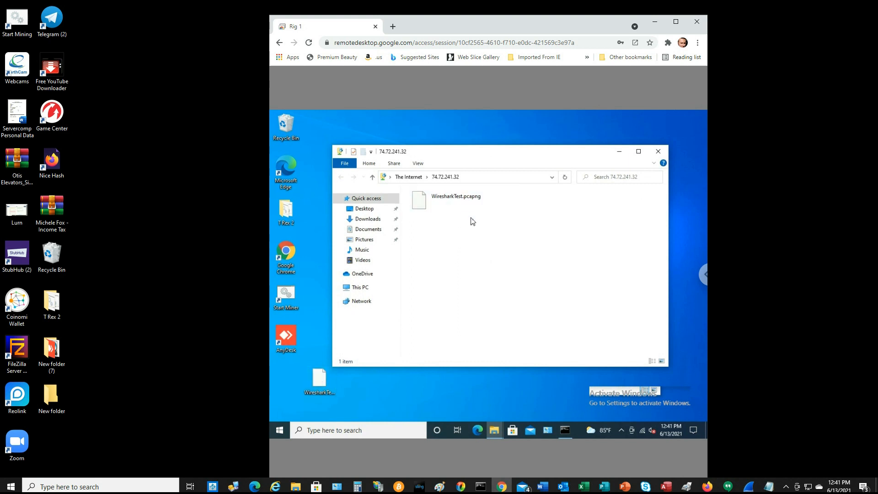
mouse_move(446, 201)
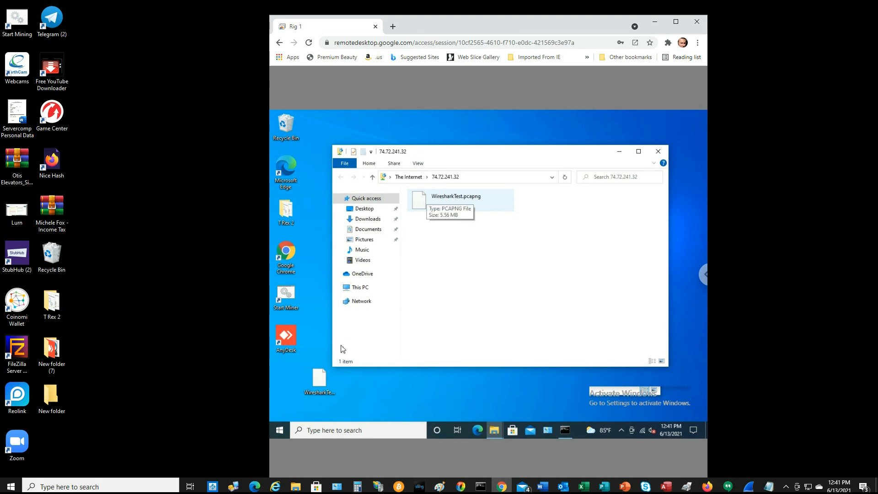
right_click(319, 381)
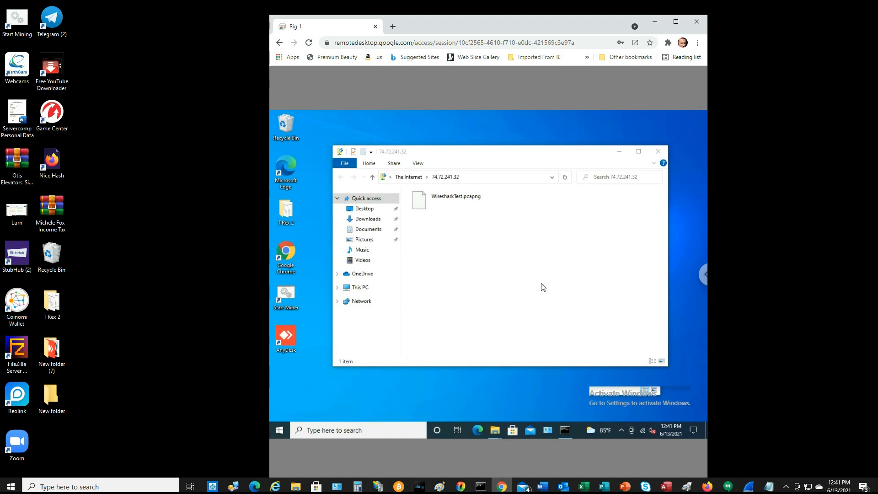
left_click(455, 200)
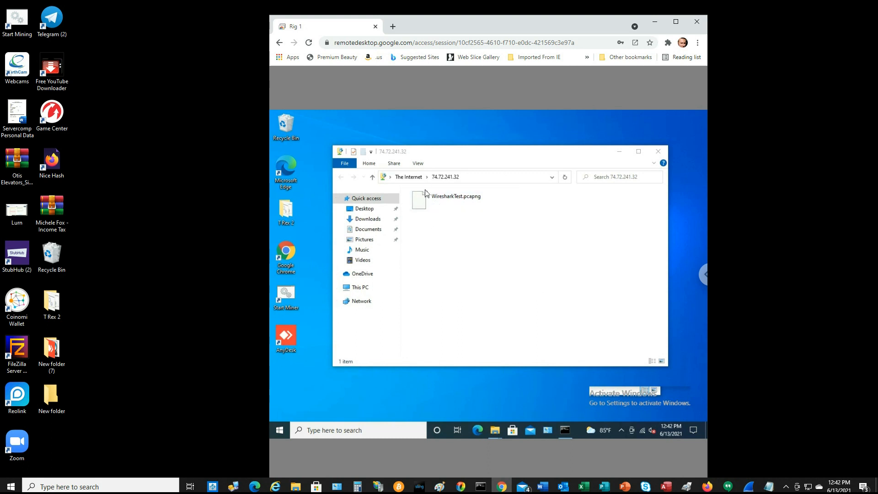
left_click(454, 200)
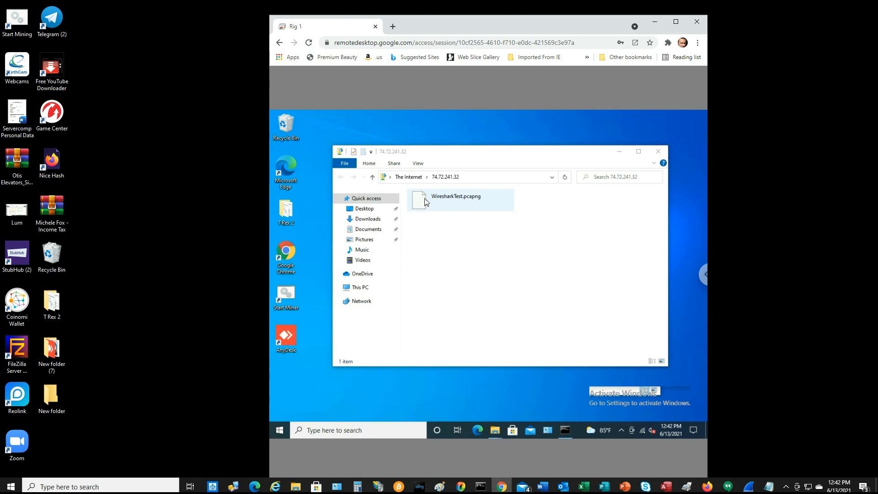
mouse_move(426, 202)
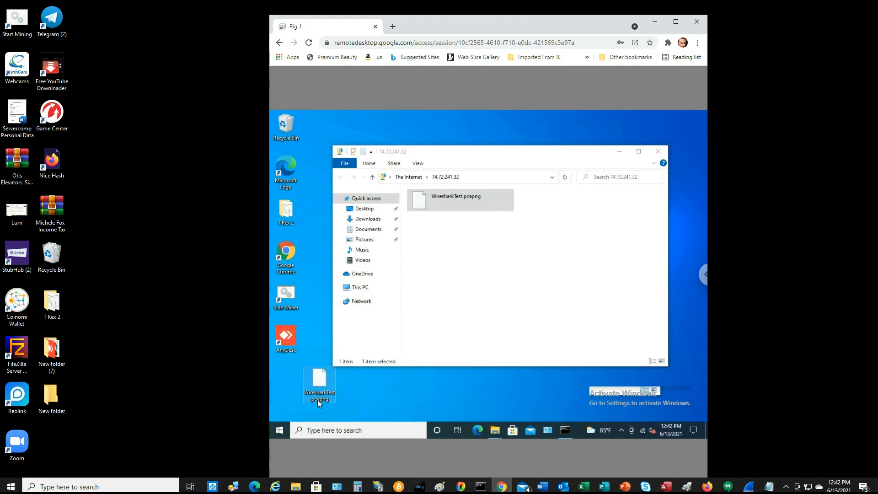
mouse_move(320, 385)
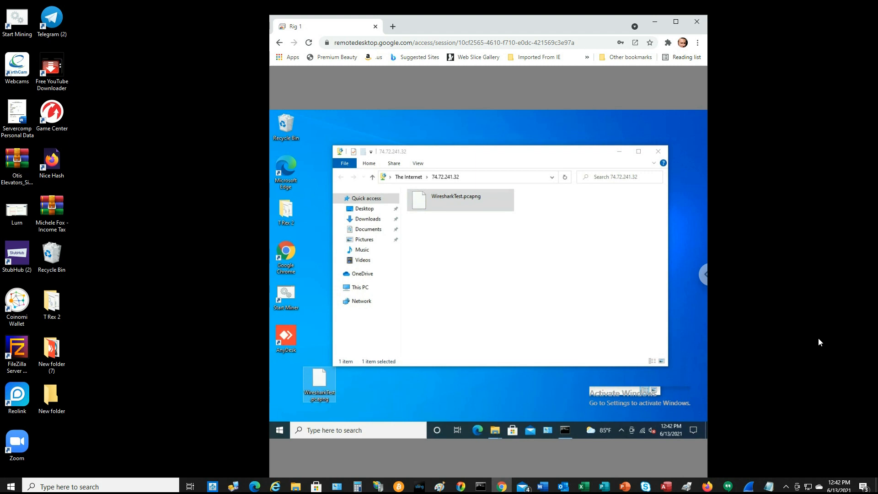
mouse_move(738, 126)
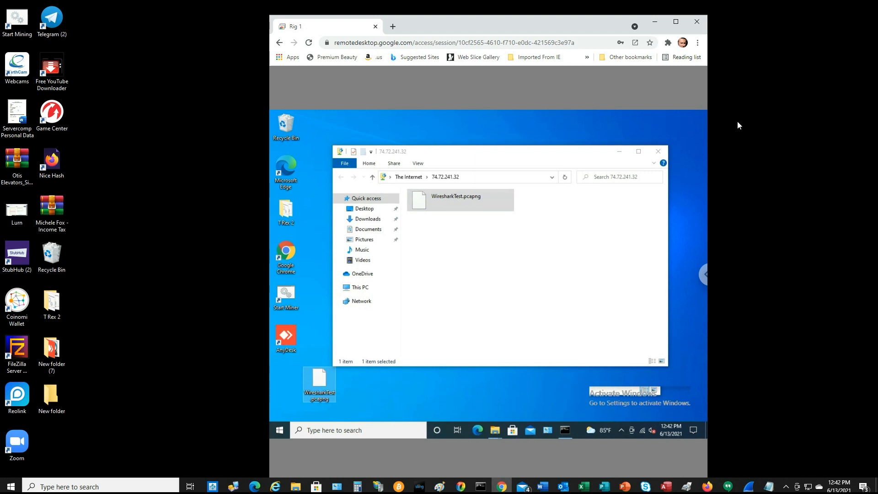
mouse_move(760, 148)
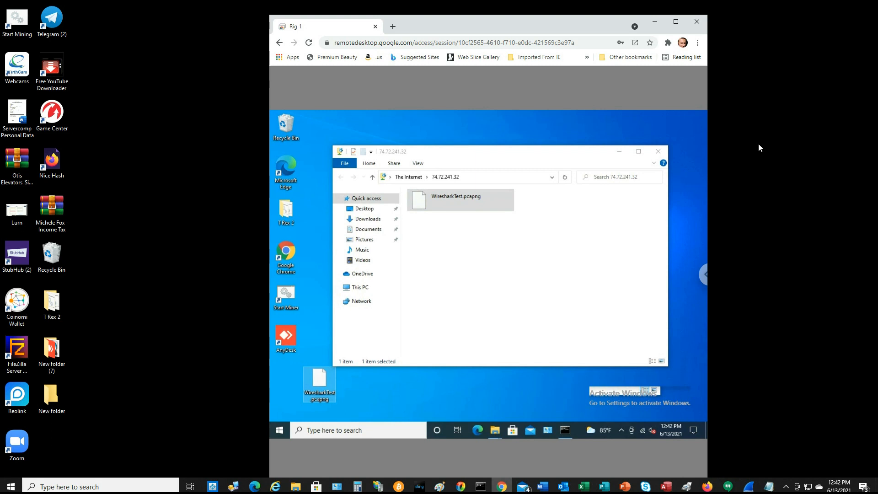
mouse_move(771, 153)
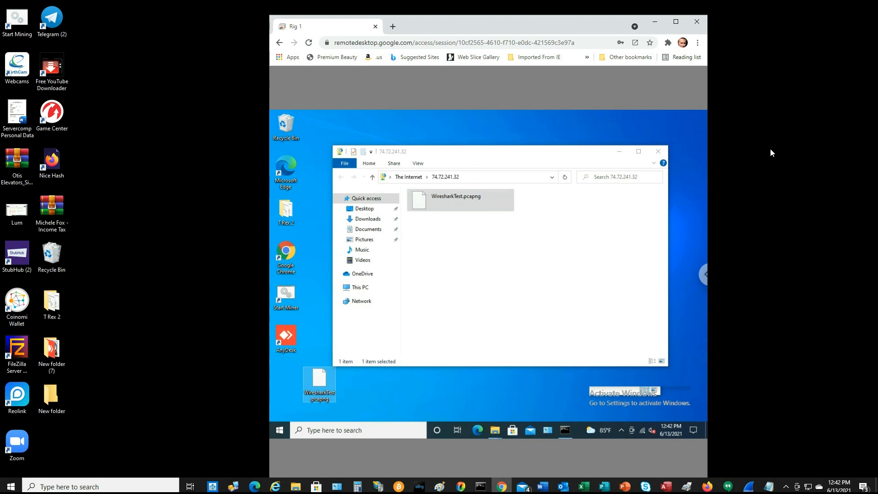
mouse_move(856, 163)
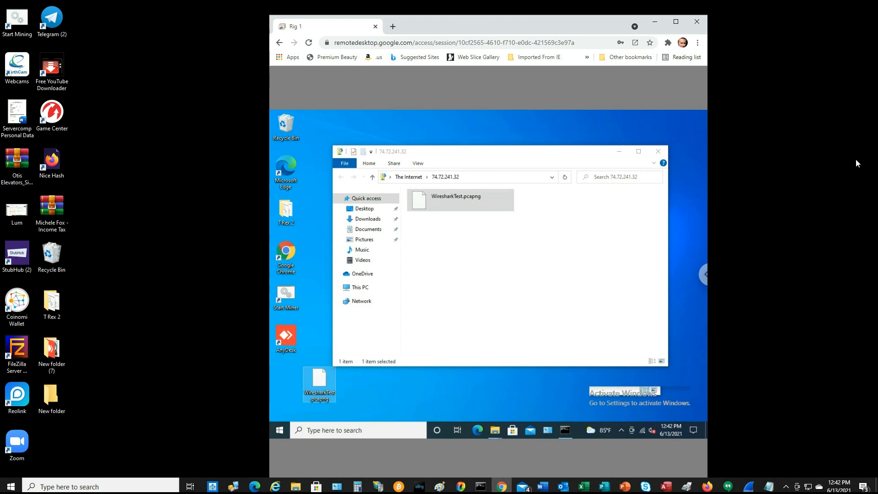
mouse_move(873, 152)
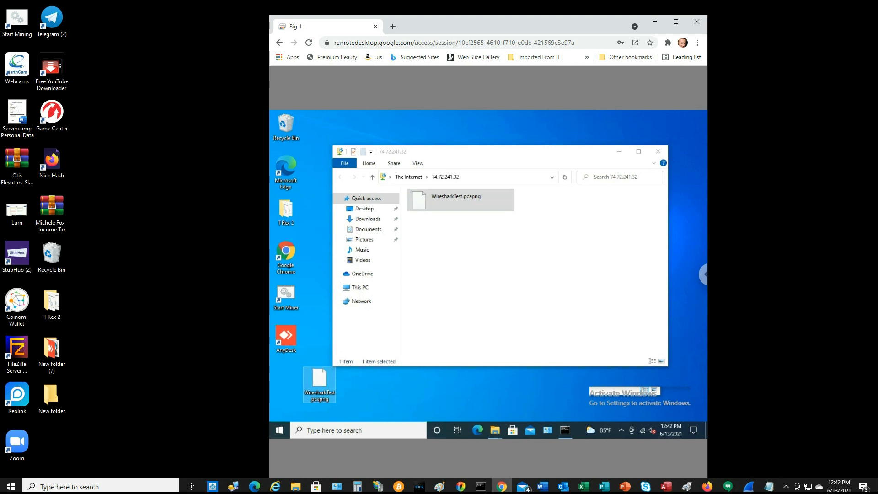
mouse_move(864, 78)
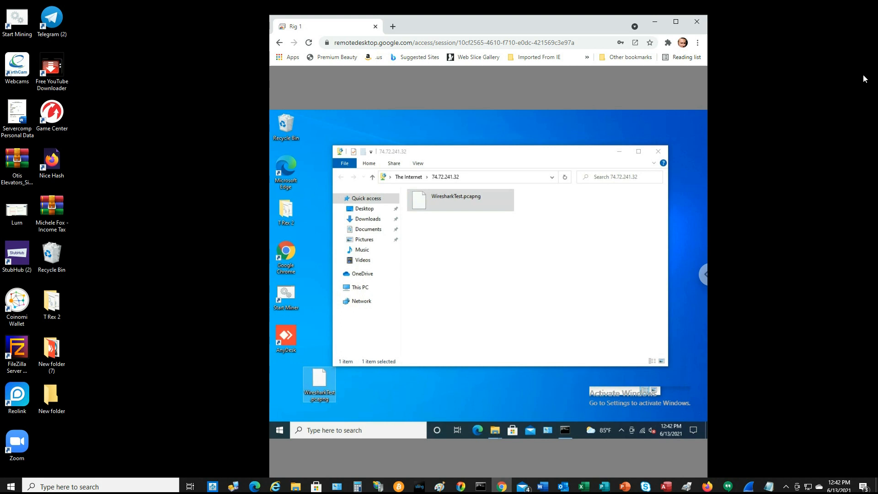